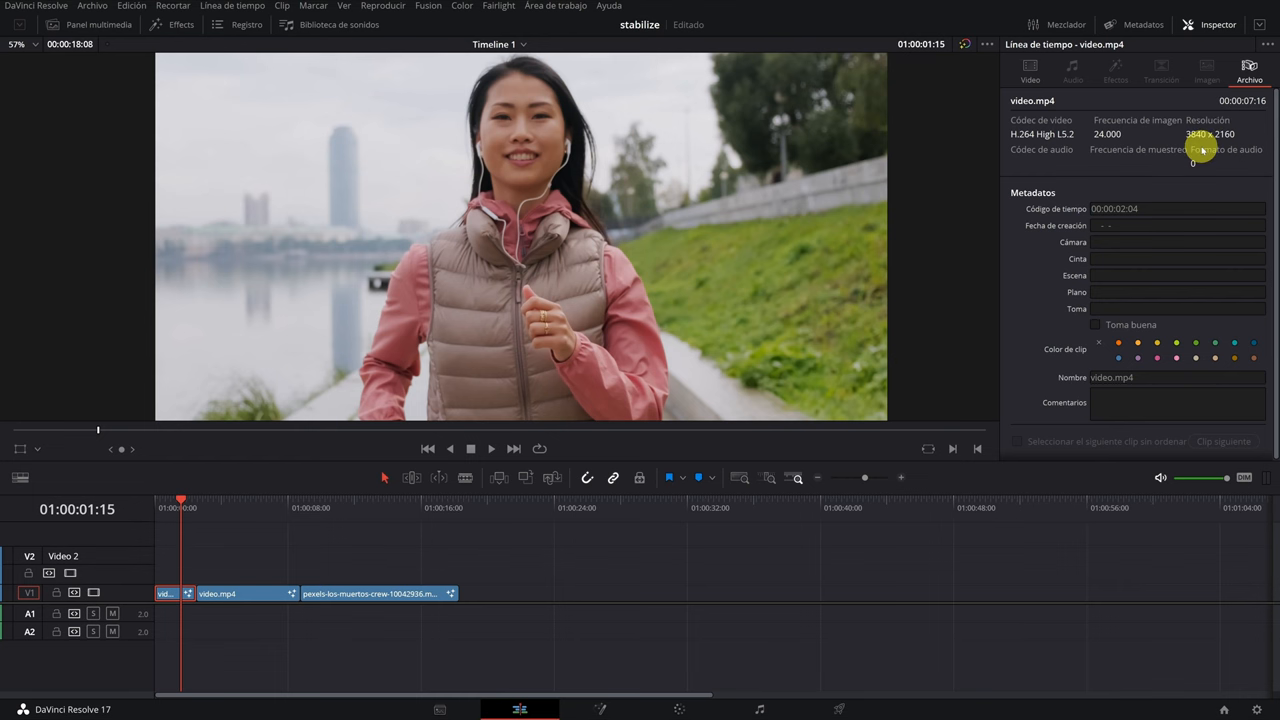
# Scrub the timeline to preview the beach running clip
pyautogui.moveTo(180, 500); pyautogui.dragTo(353, 510)
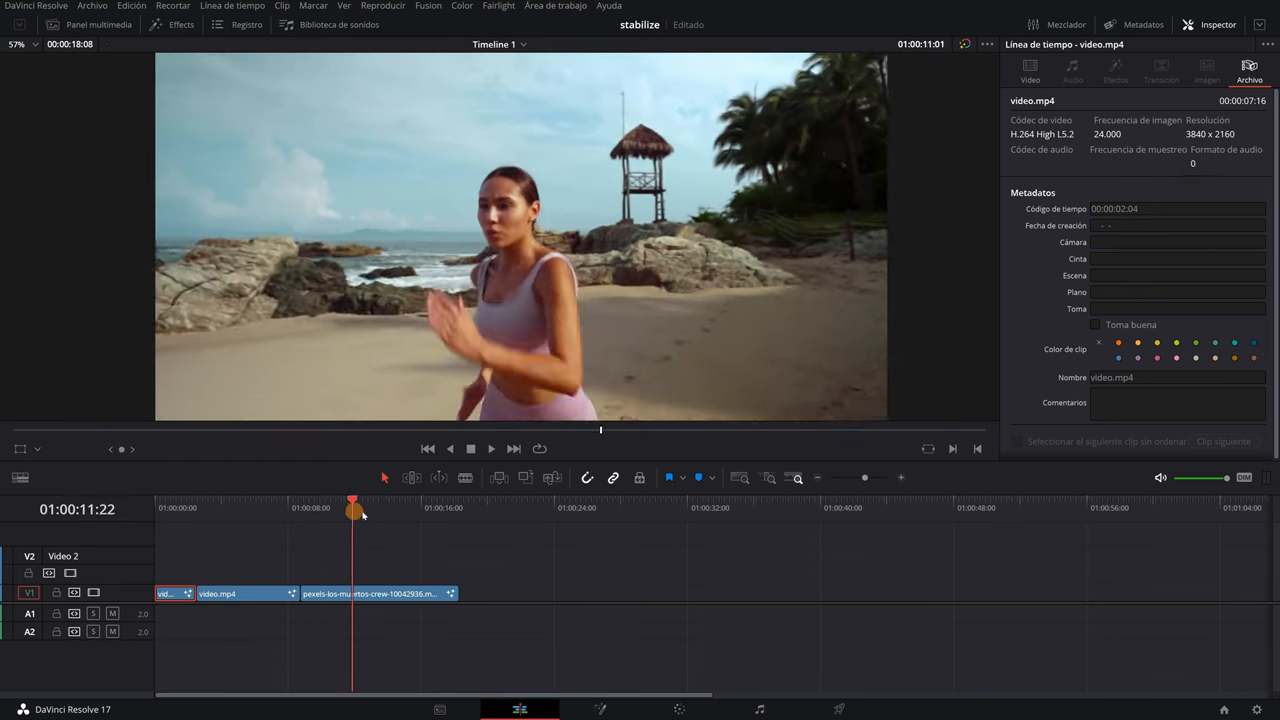
pyautogui.moveTo(353, 510); pyautogui.dragTo(383, 510)
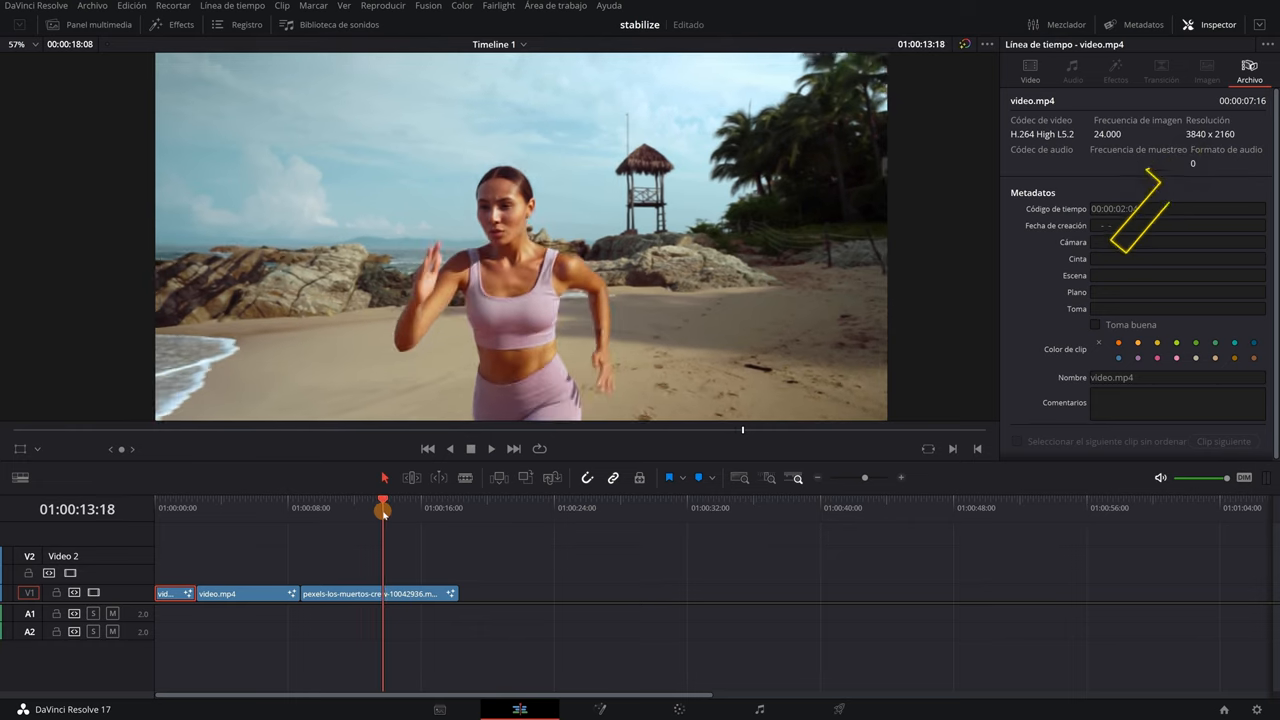
pyautogui.moveTo(383, 510); pyautogui.dragTo(374, 510)
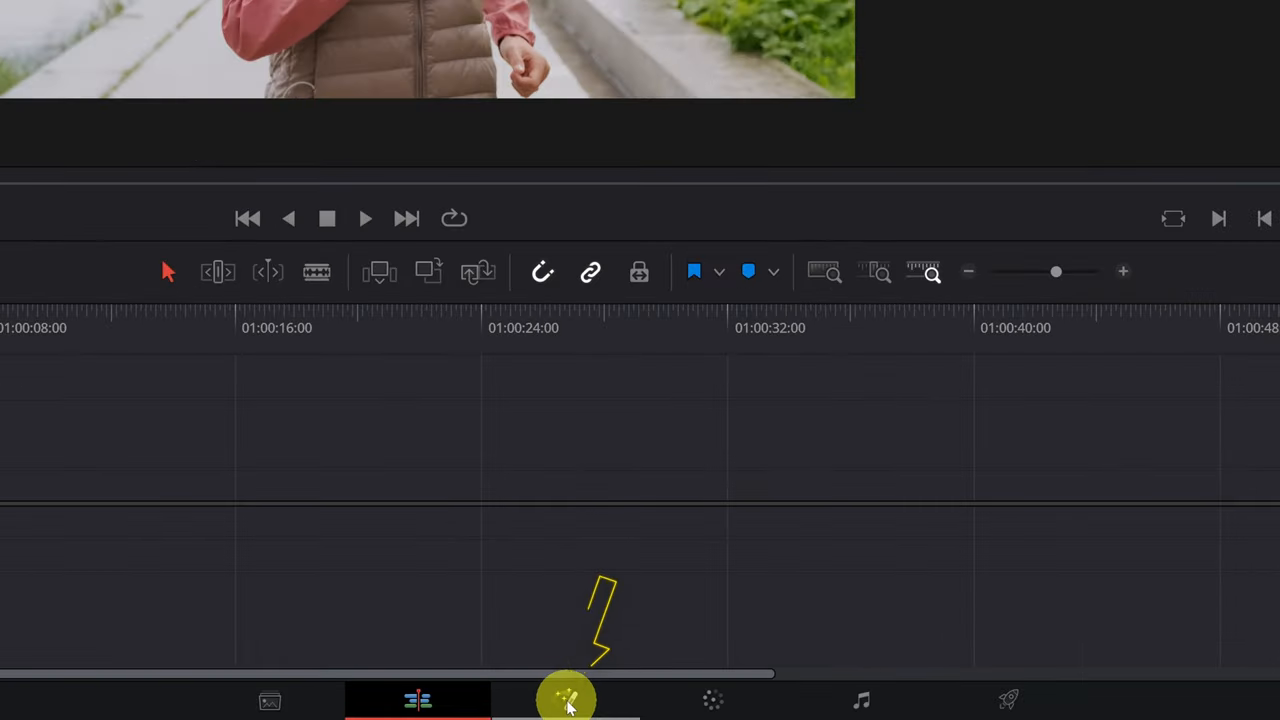
# Open the runner clip in Fusion and search the effects library for 'tracker'
pyautogui.click(599, 700)
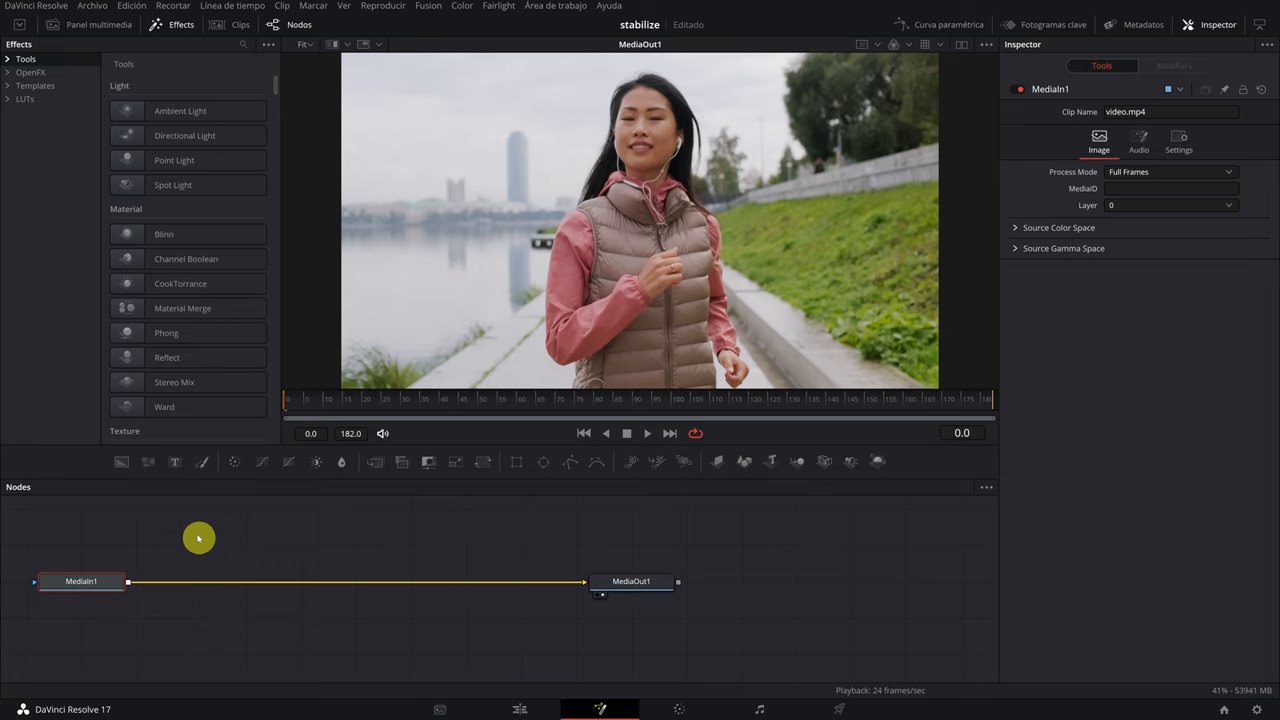
pyautogui.click(242, 44)
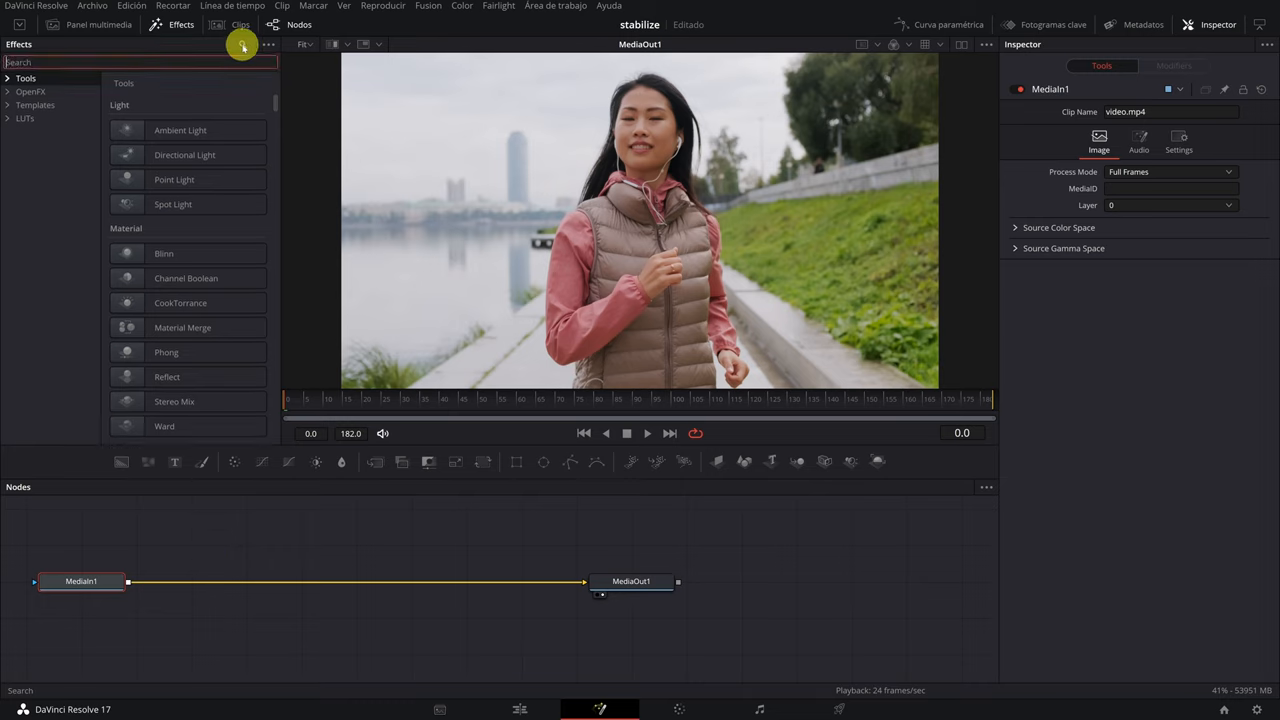
pyautogui.write('tracker')
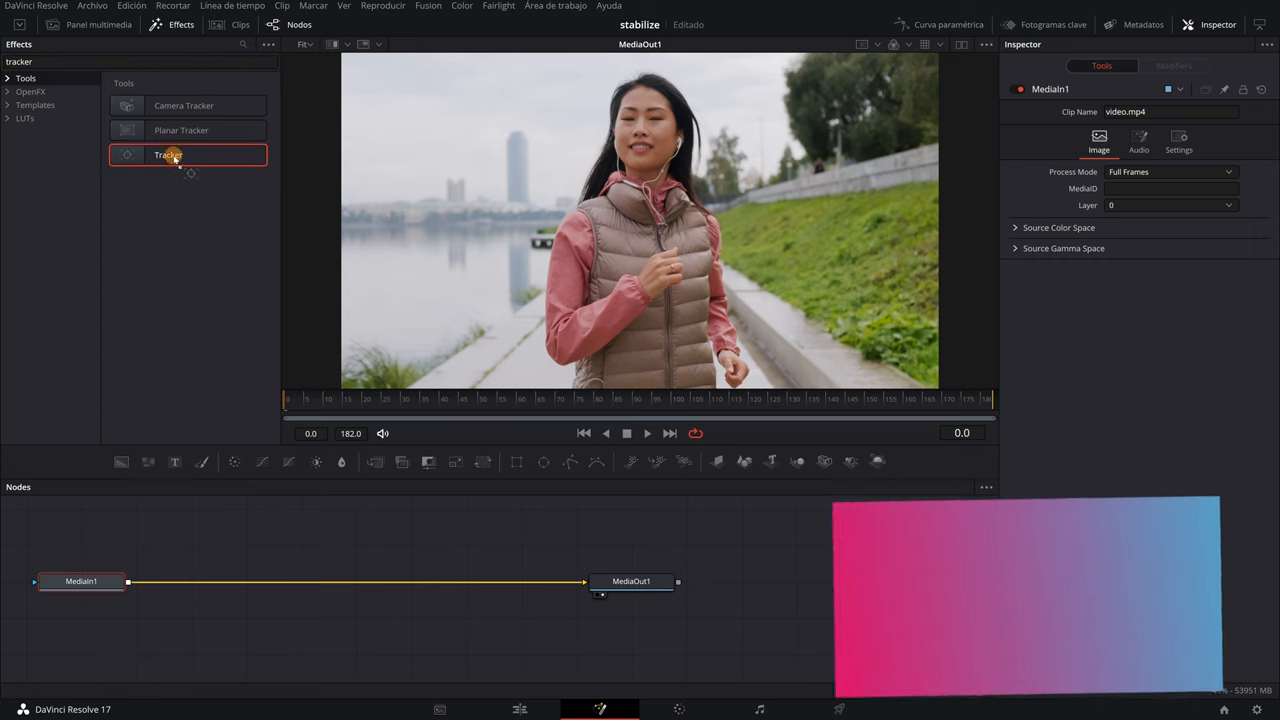
# Add a Tracker node after MediaIn1 and position it along the connection
pyautogui.click(81, 581)
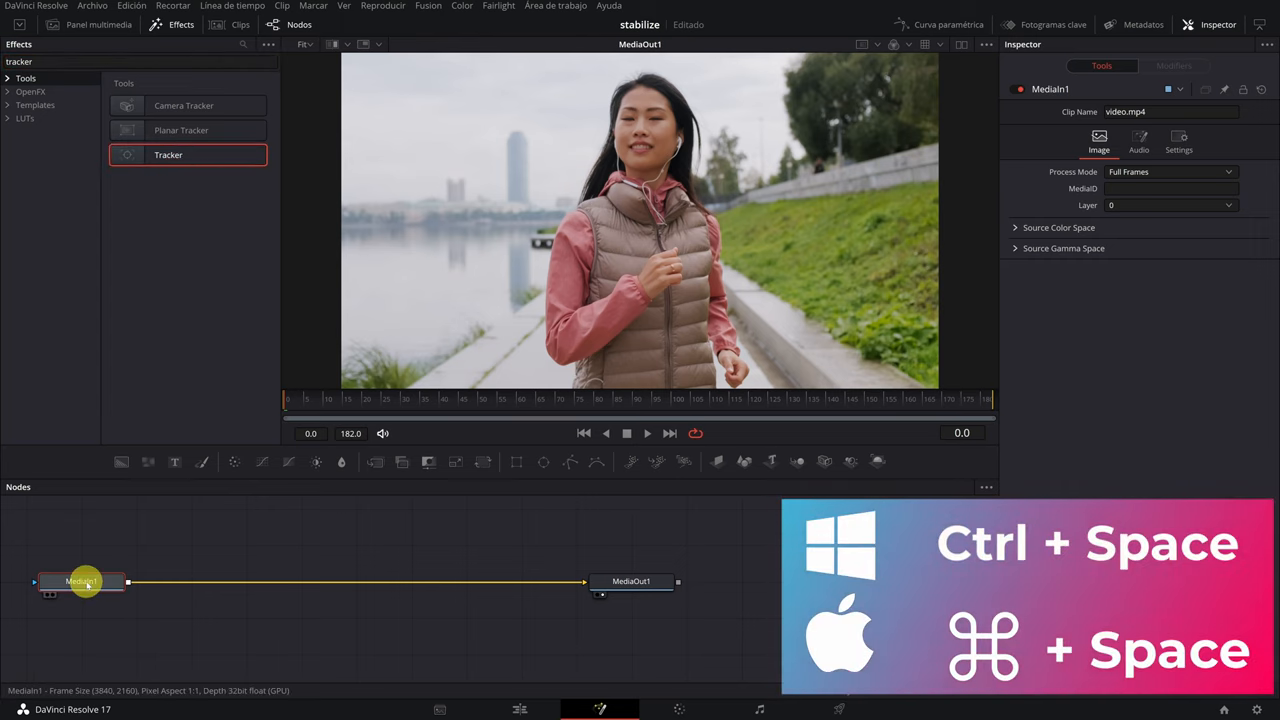
pyautogui.press('ctrl+space')
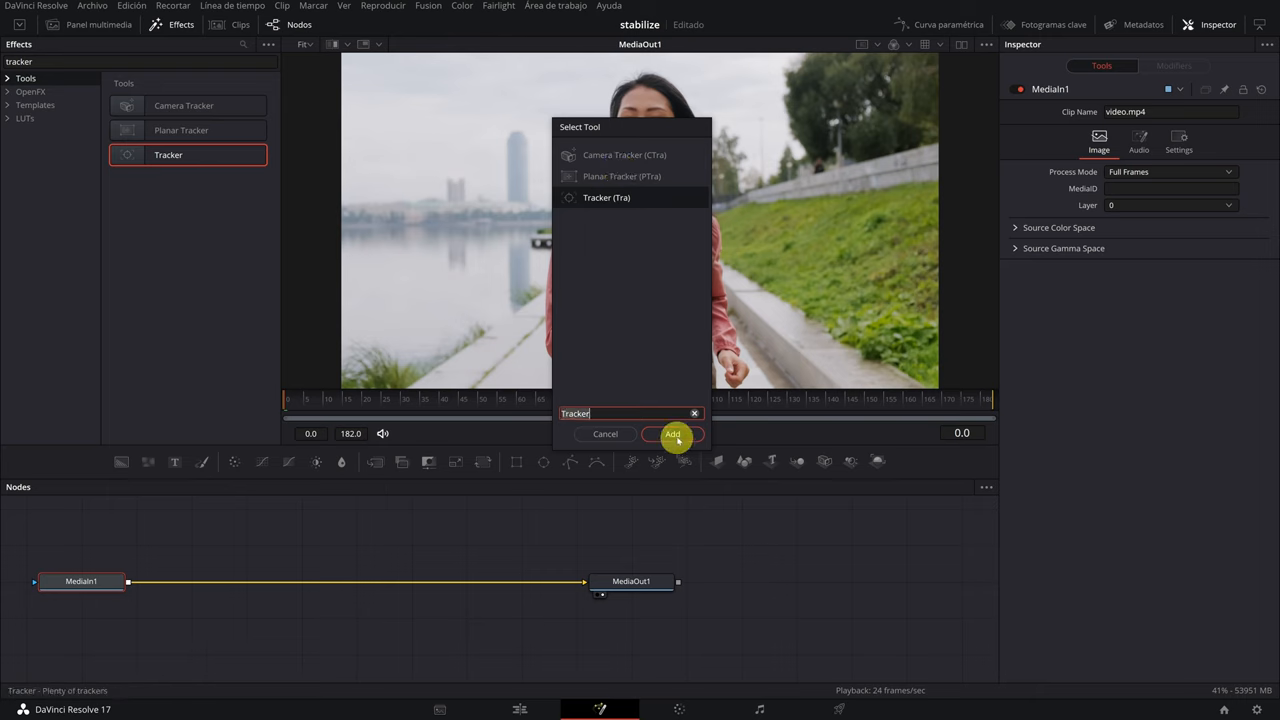
pyautogui.click(672, 433)
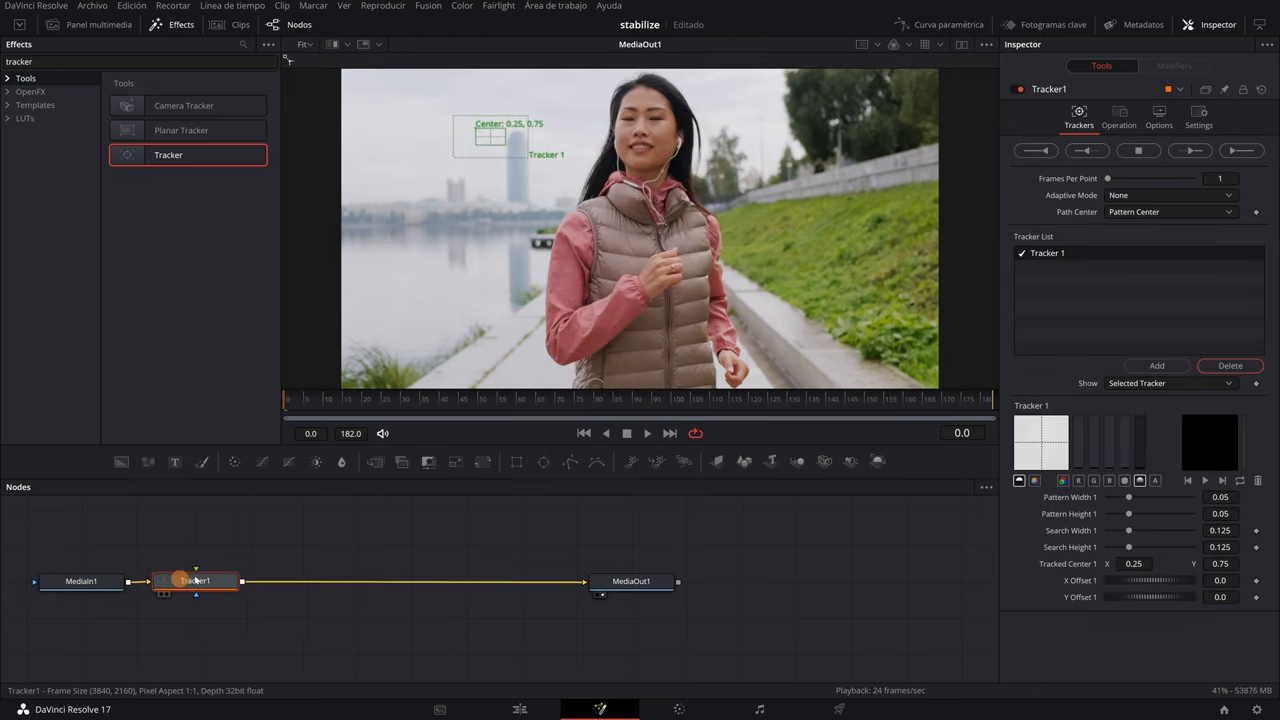
pyautogui.moveTo(195, 581); pyautogui.dragTo(325, 575)
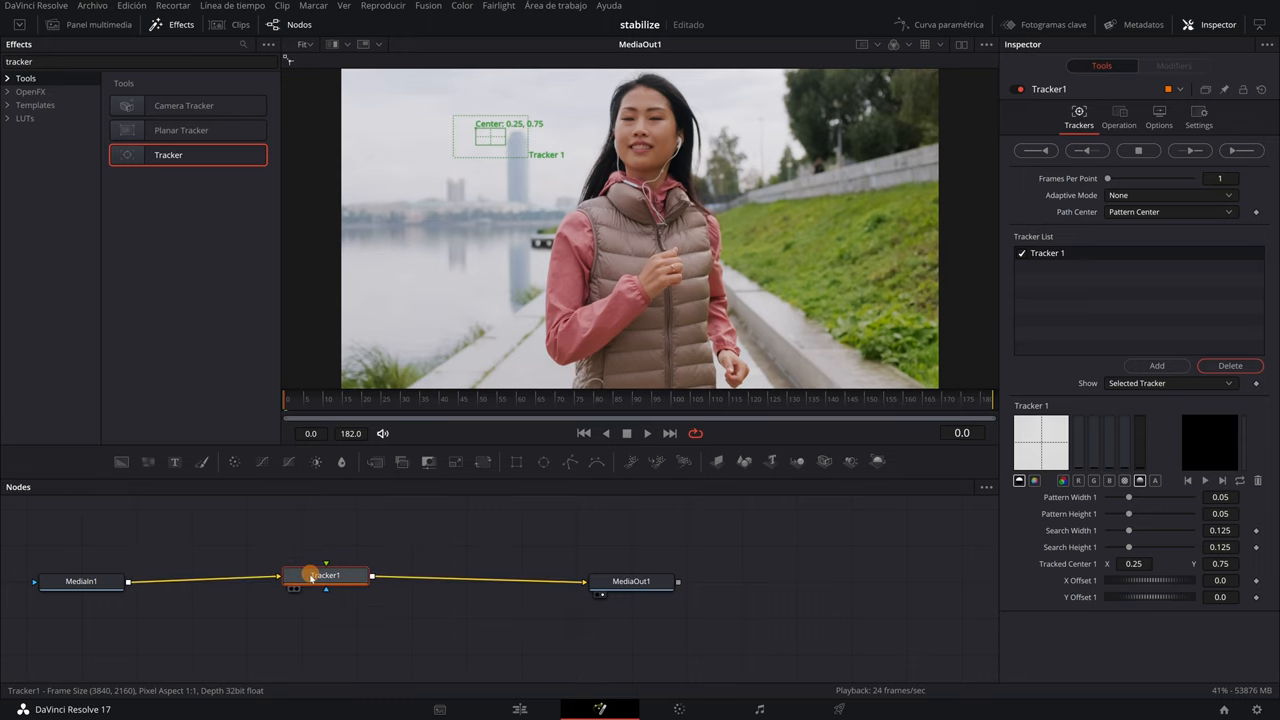
pyautogui.moveTo(325, 575); pyautogui.dragTo(252, 578)
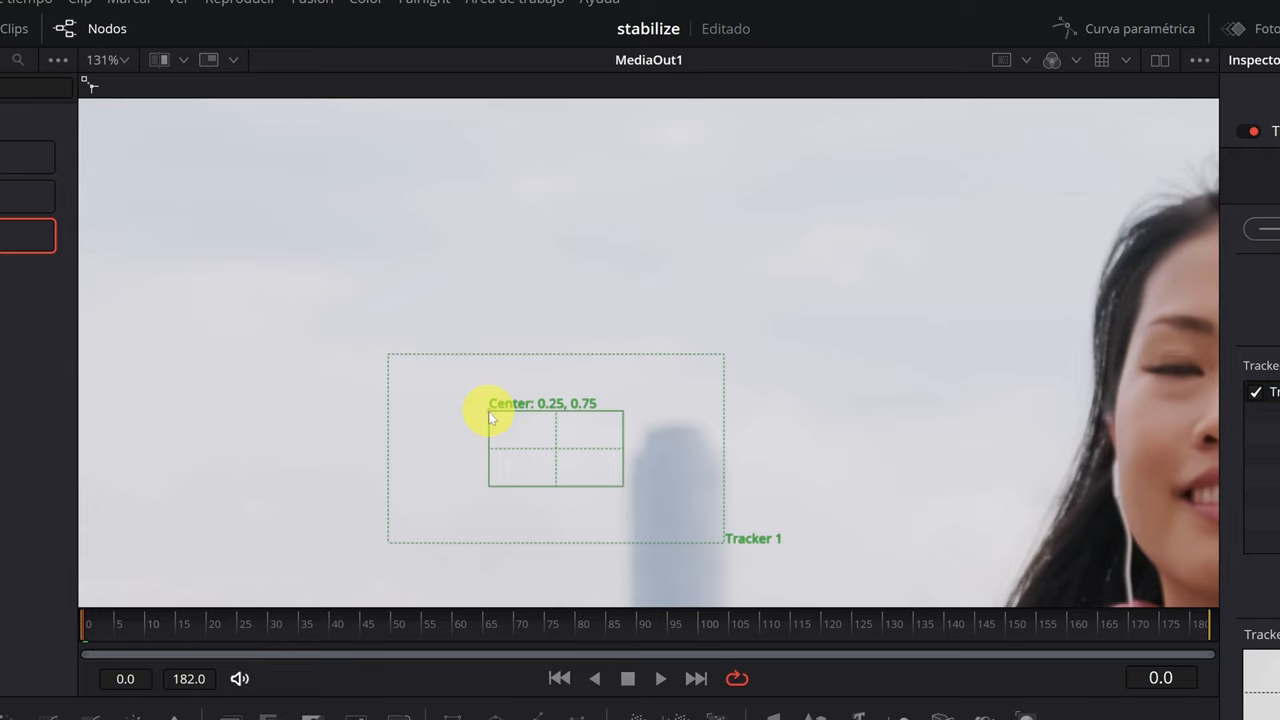
# Drag Tracker 1 onto her nose and shrink its pattern box to fit
pyautogui.moveTo(490, 410); pyautogui.dragTo(1015, 405)
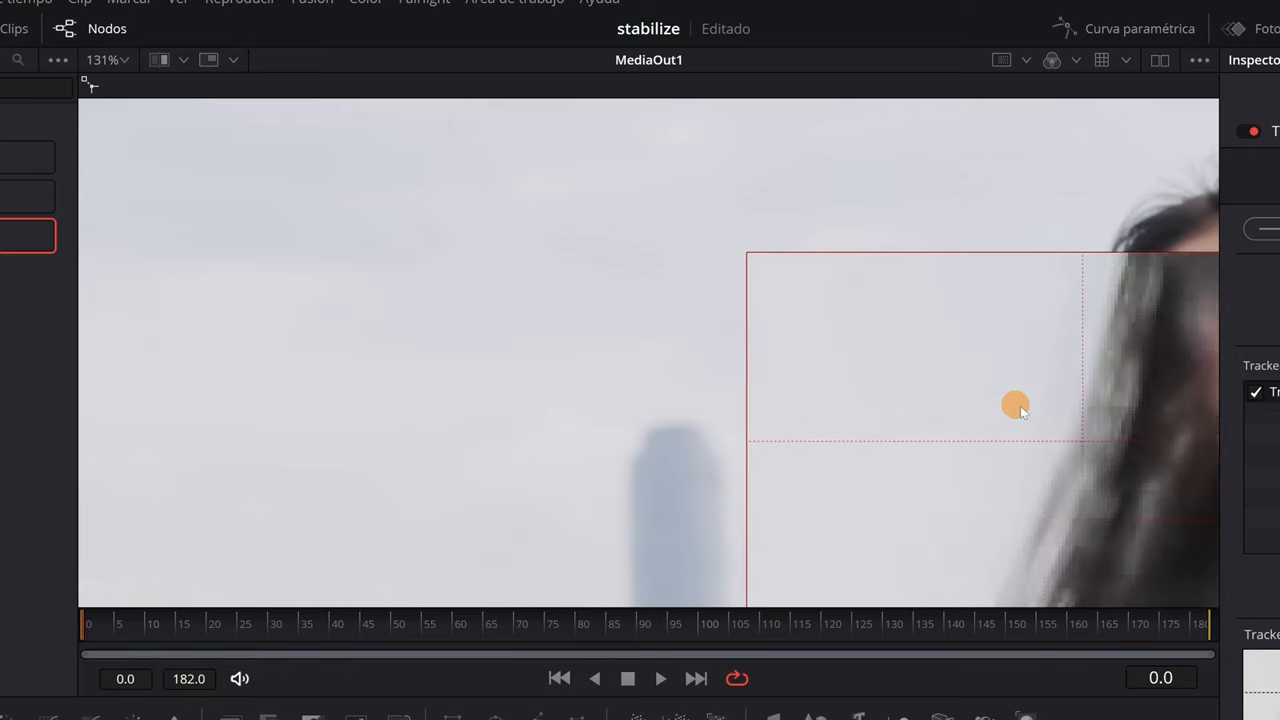
pyautogui.moveTo(1015, 405); pyautogui.dragTo(1118, 422)
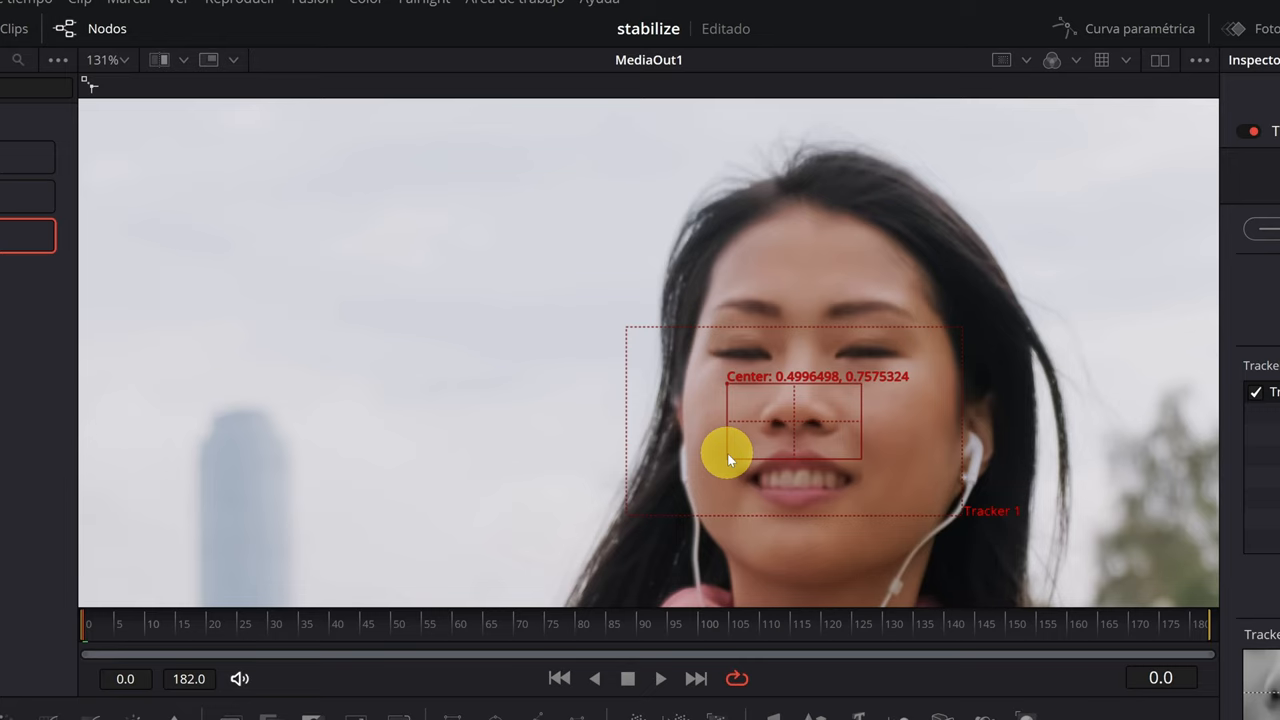
pyautogui.moveTo(742, 458)
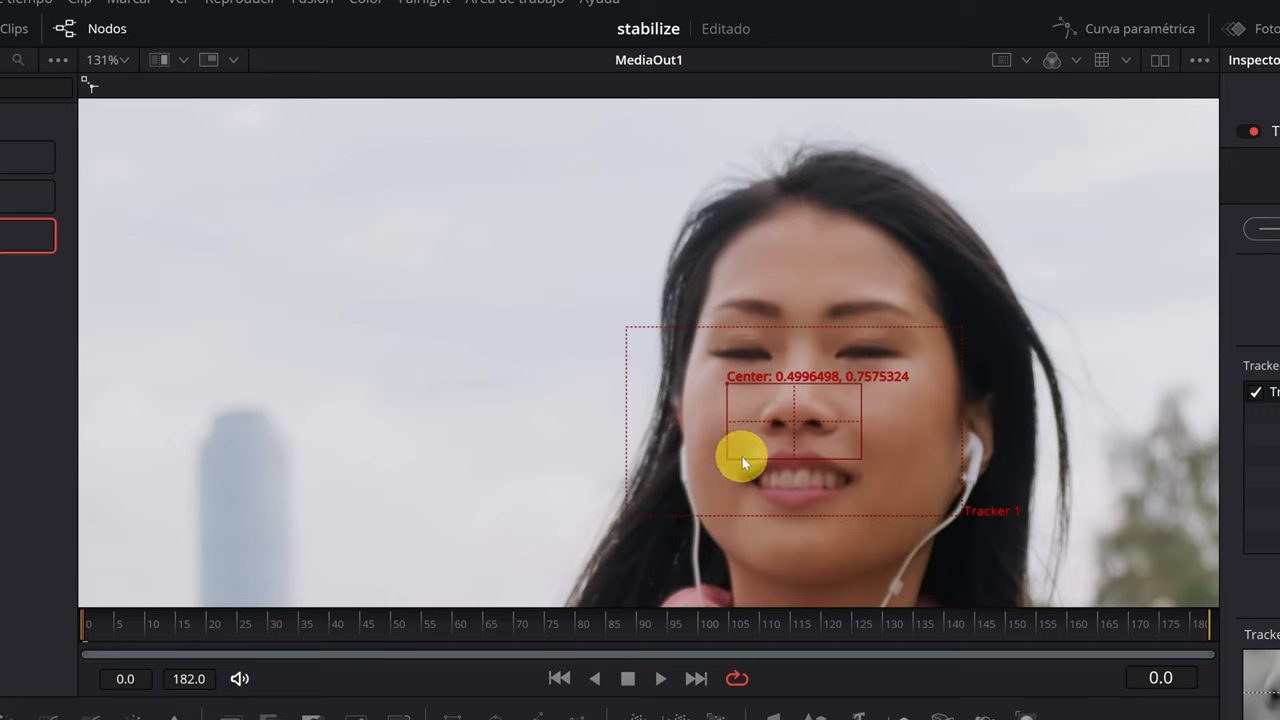
pyautogui.moveTo(743, 458); pyautogui.dragTo(728, 440)
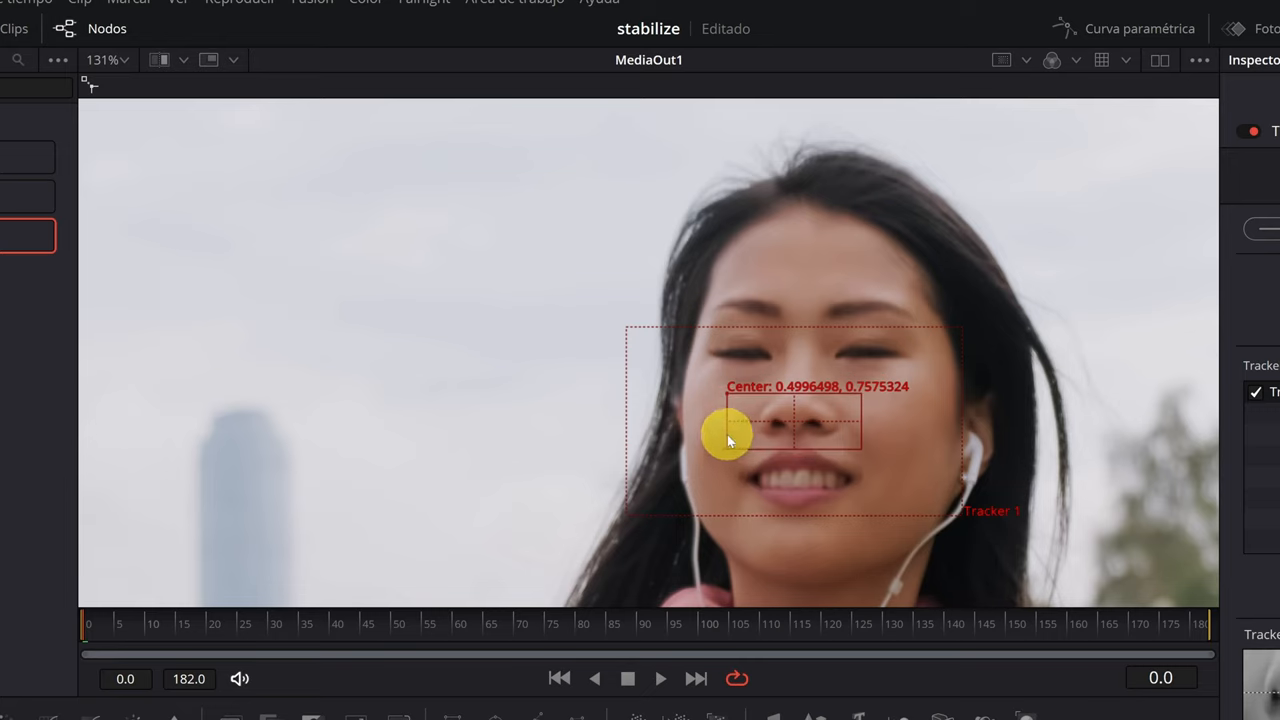
pyautogui.moveTo(728, 440); pyautogui.dragTo(628, 415)
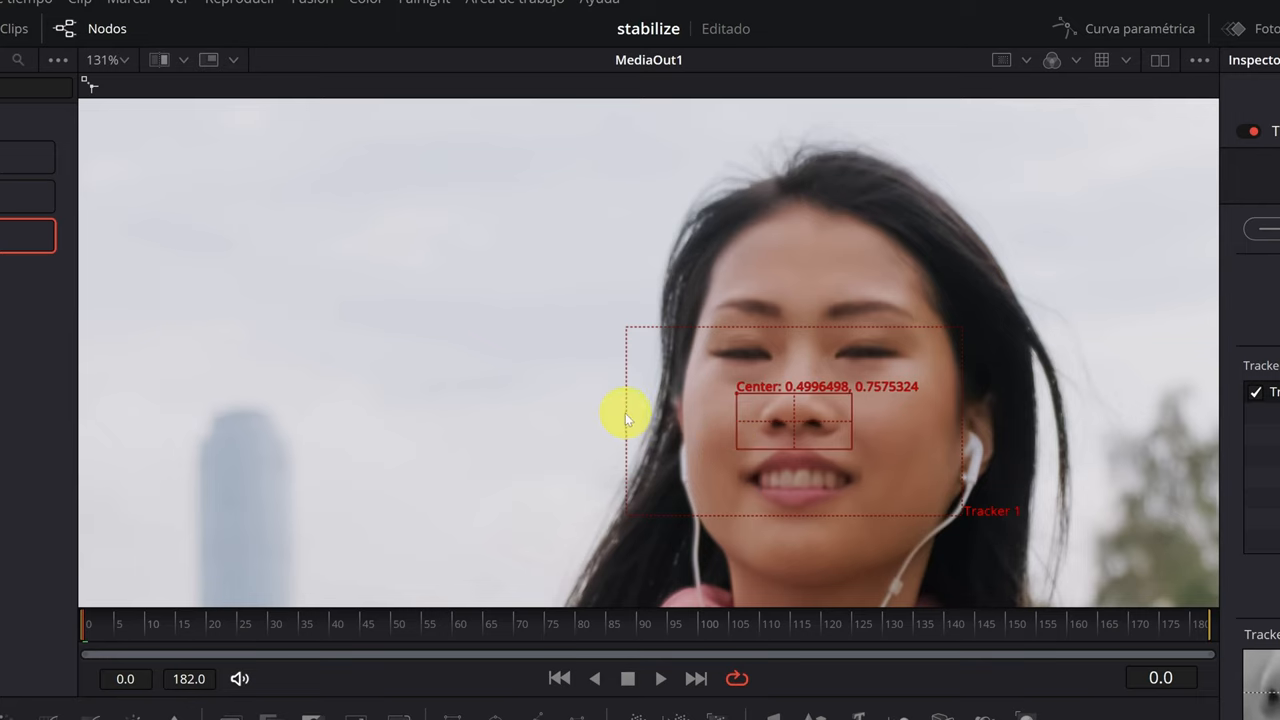
pyautogui.moveTo(627, 413); pyautogui.dragTo(697, 415)
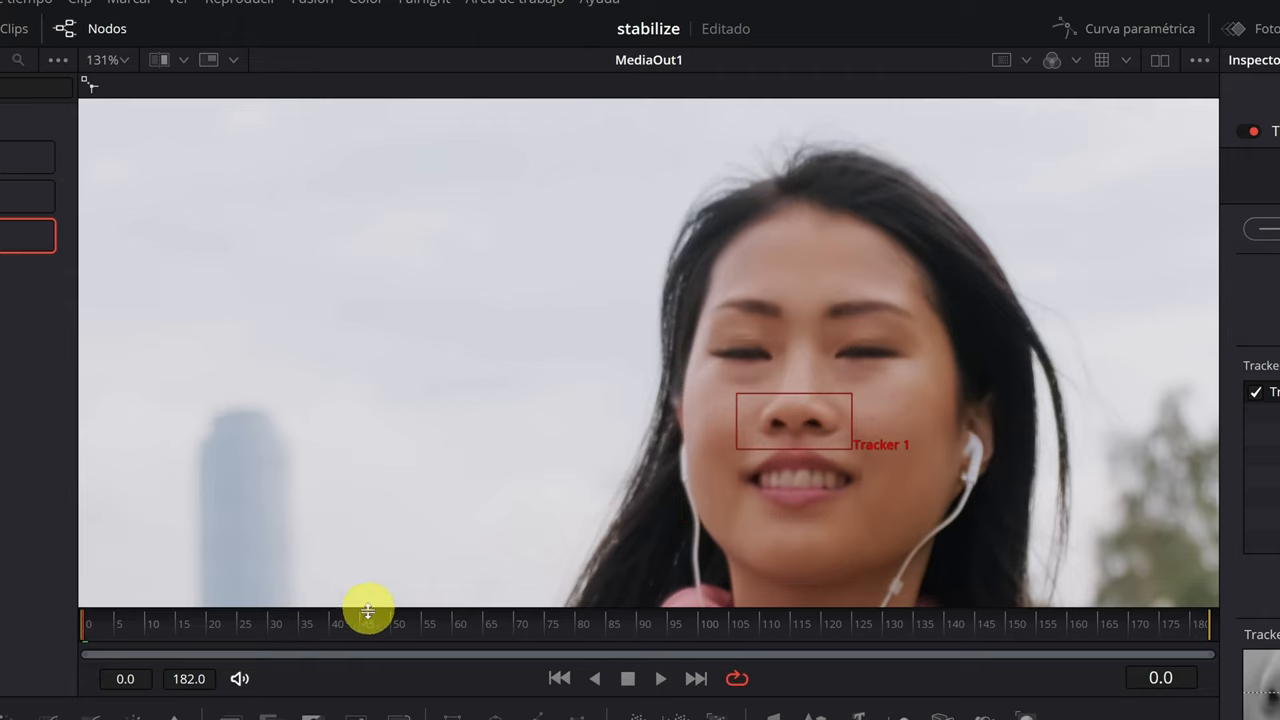
pyautogui.moveTo(368, 623); pyautogui.dragTo(88, 623)
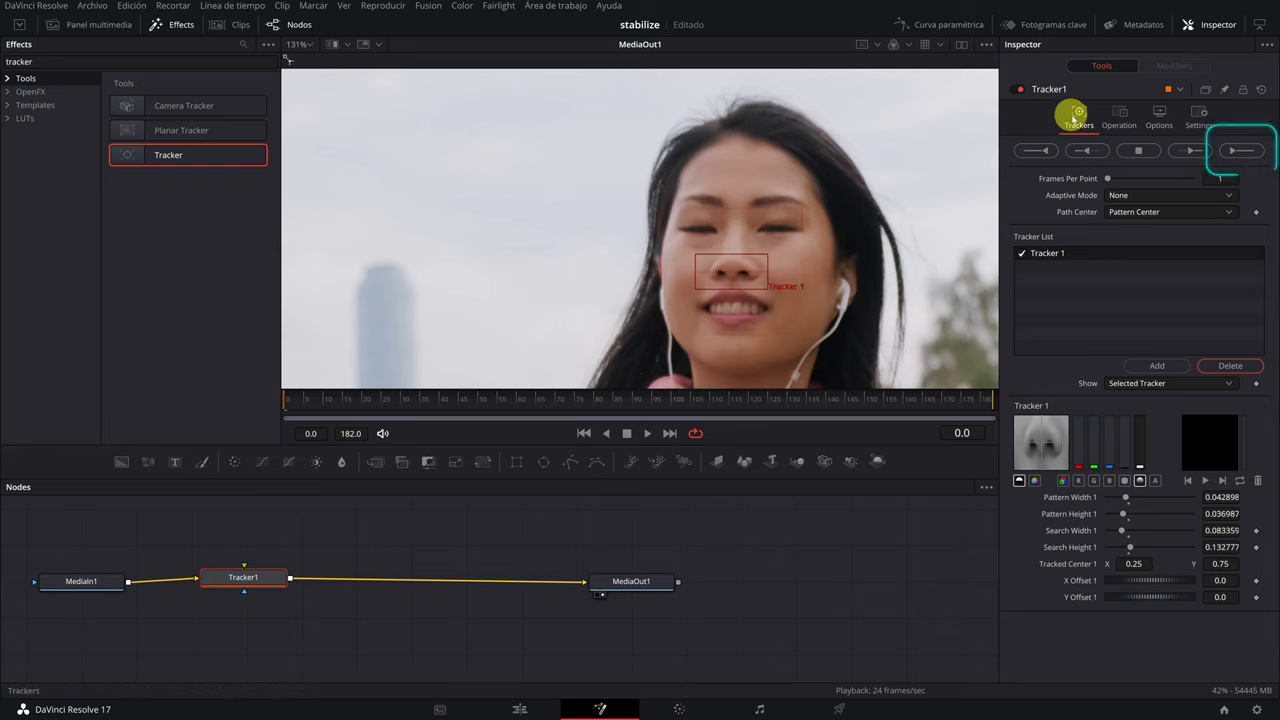
# Set the adaptive mode to Best match and track the nose pattern forward
pyautogui.click(1243, 150)
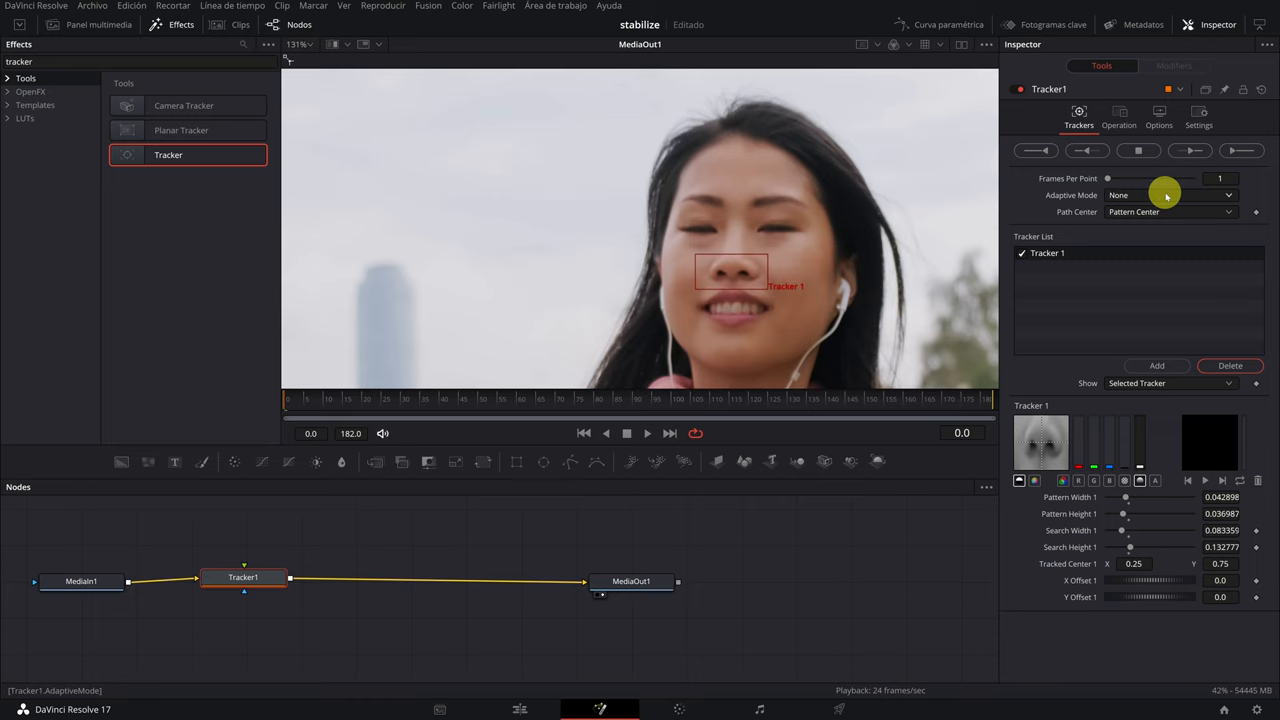
pyautogui.click(1170, 211)
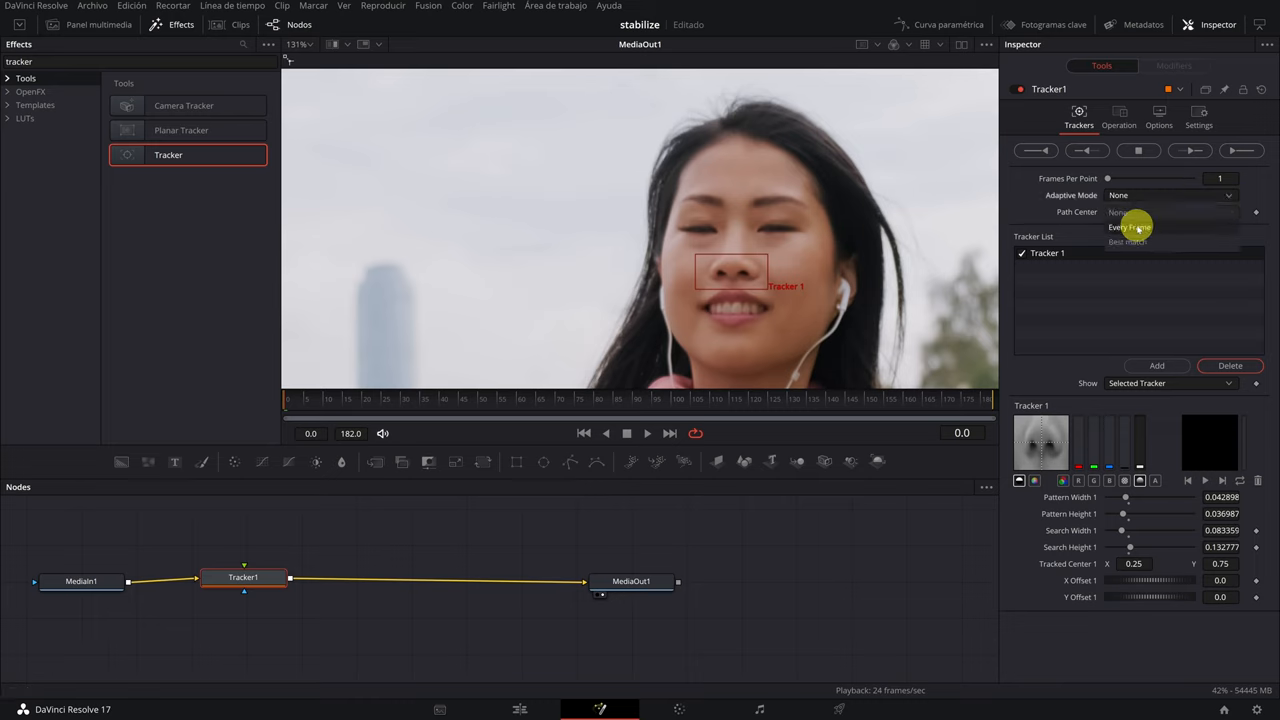
pyautogui.click(1128, 241)
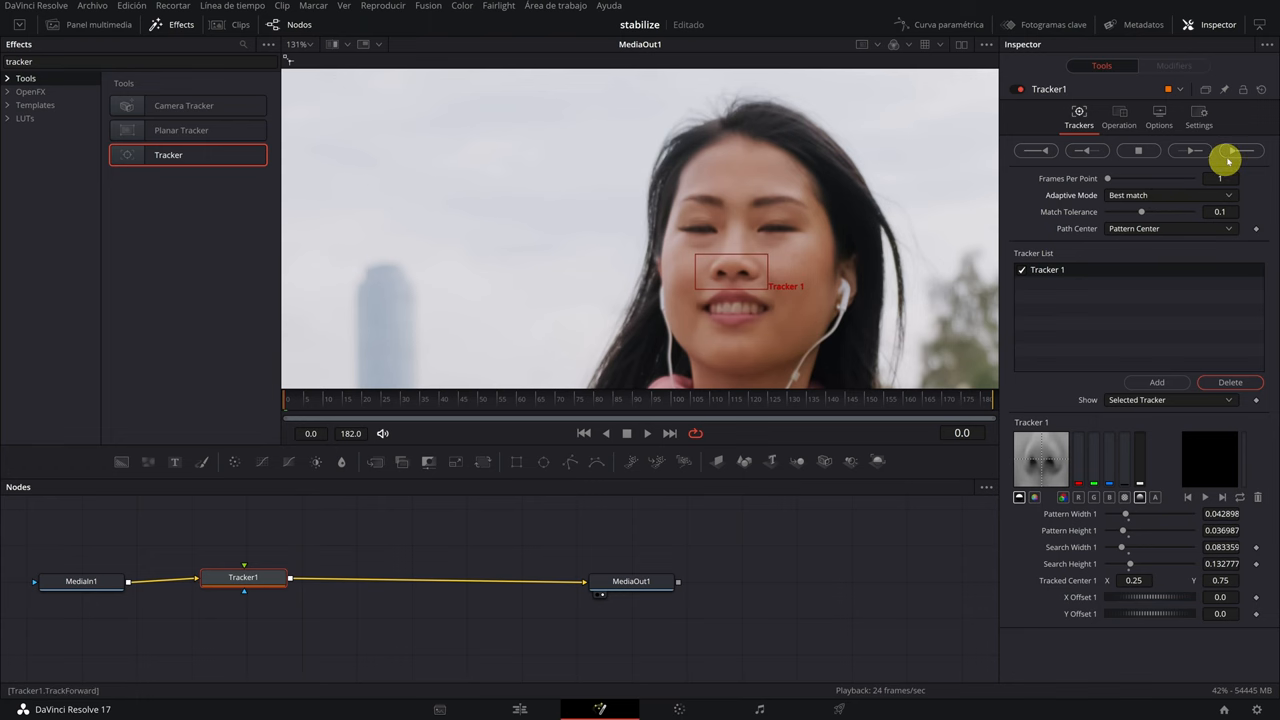
pyautogui.click(1239, 150)
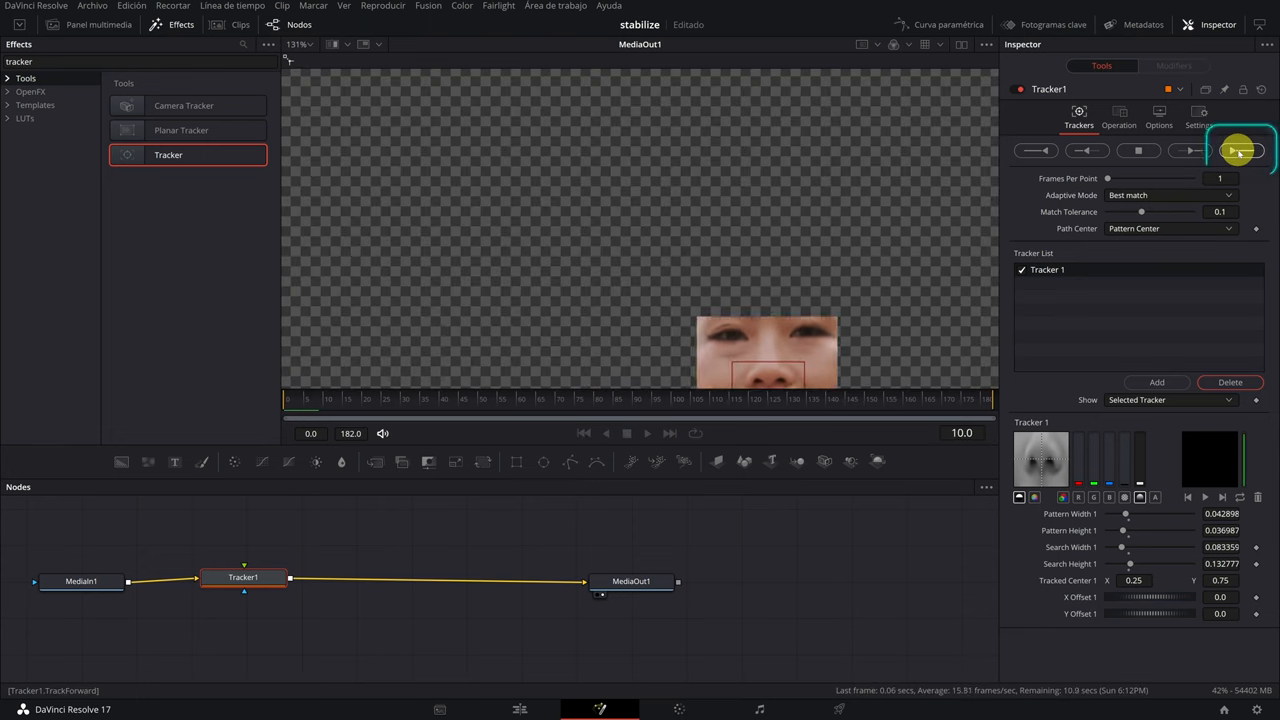
pyautogui.click(1239, 150)
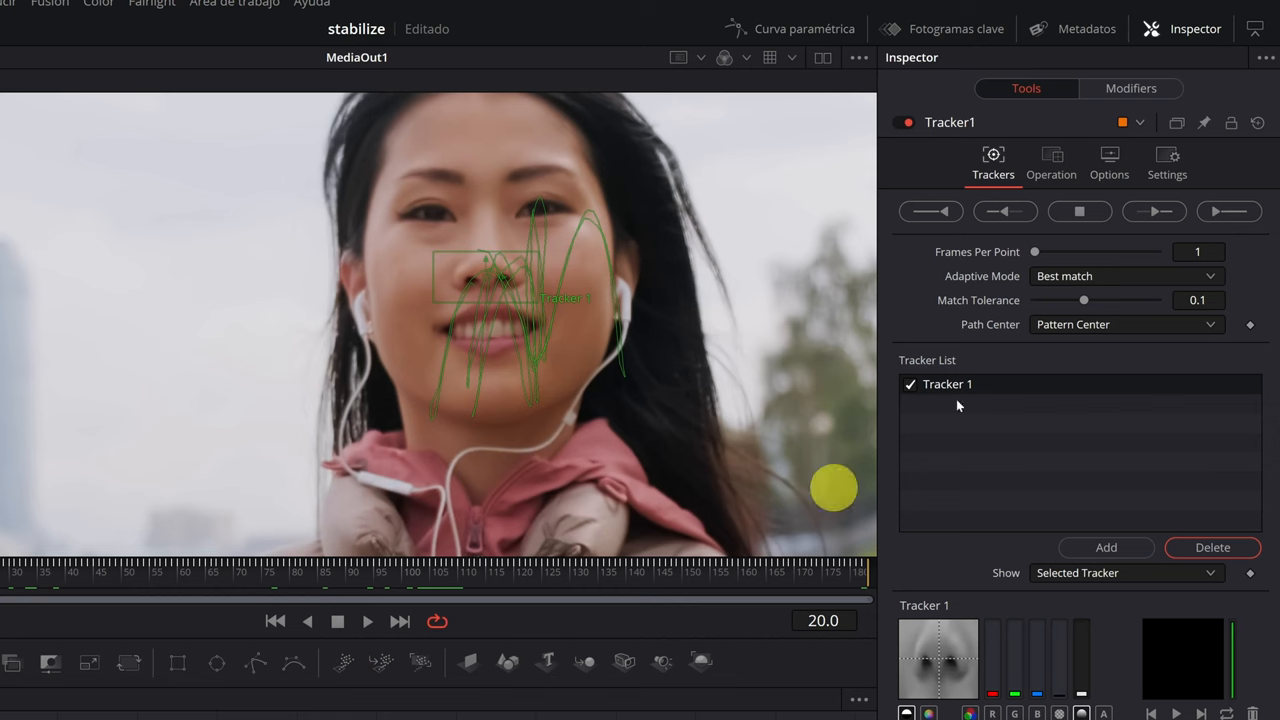
# Set Tracker1's Operation to Match Move
pyautogui.click(1051, 163)
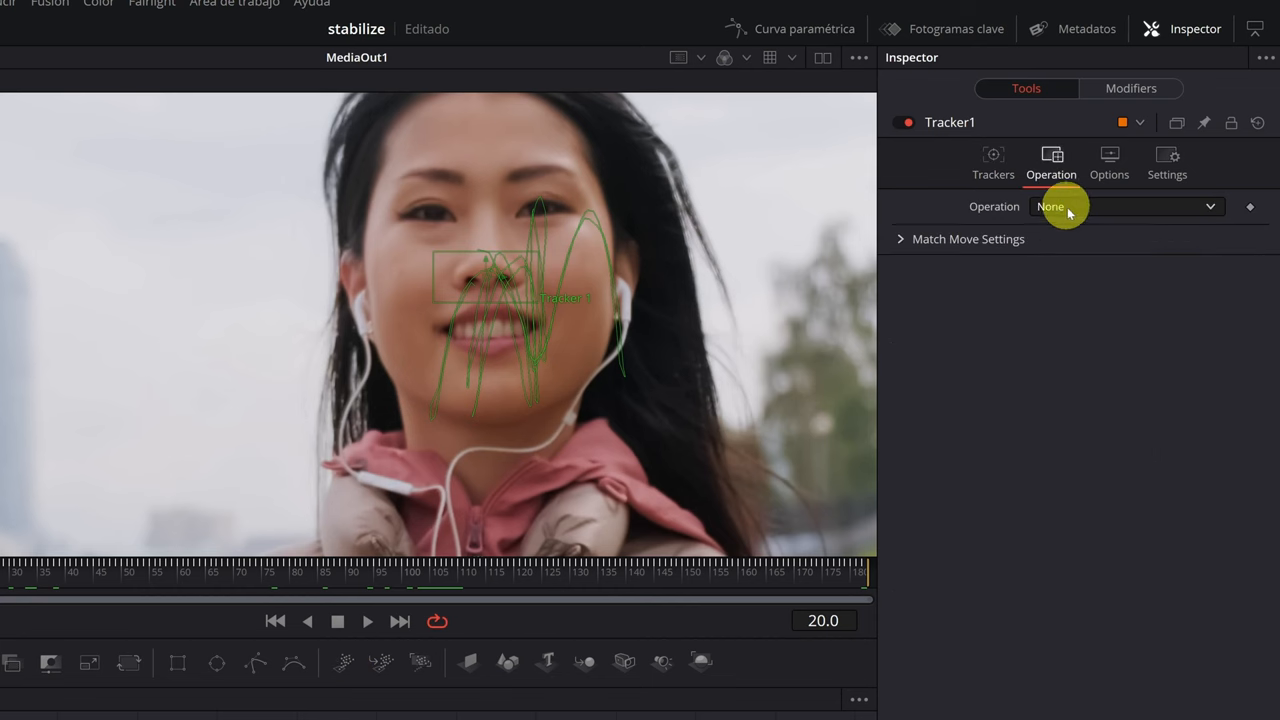
pyautogui.click(1125, 206)
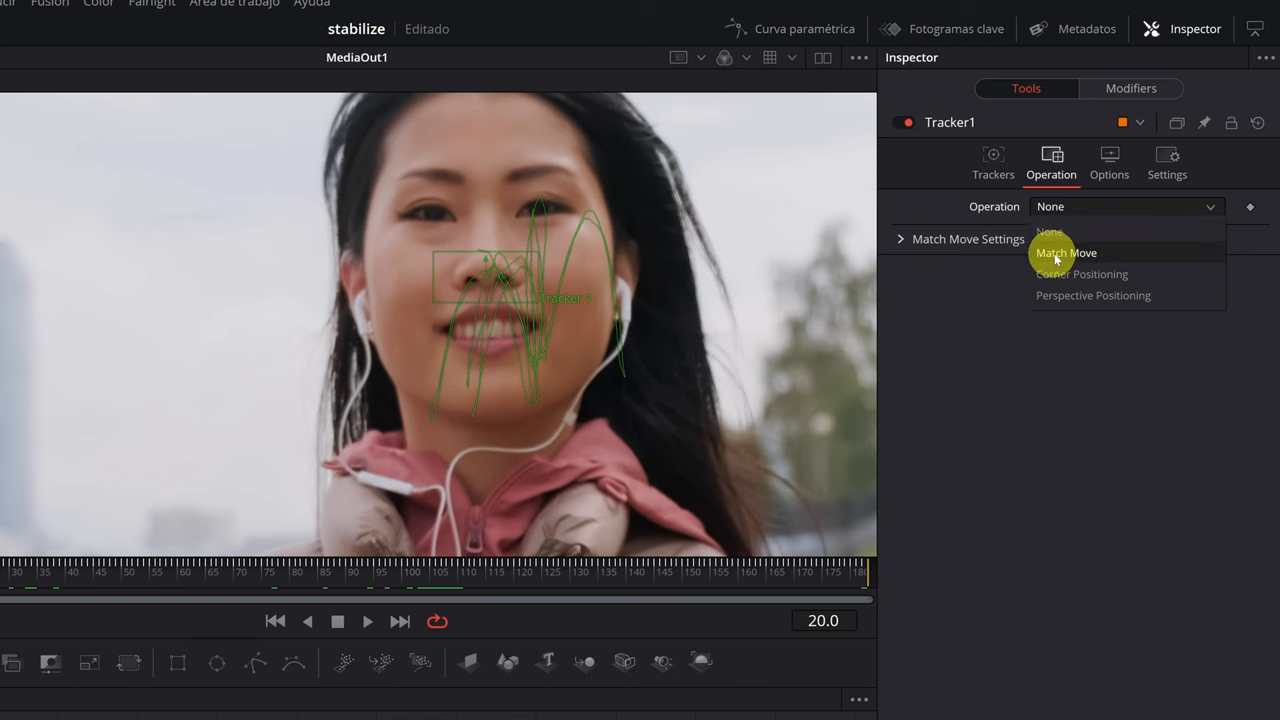
pyautogui.click(1066, 252)
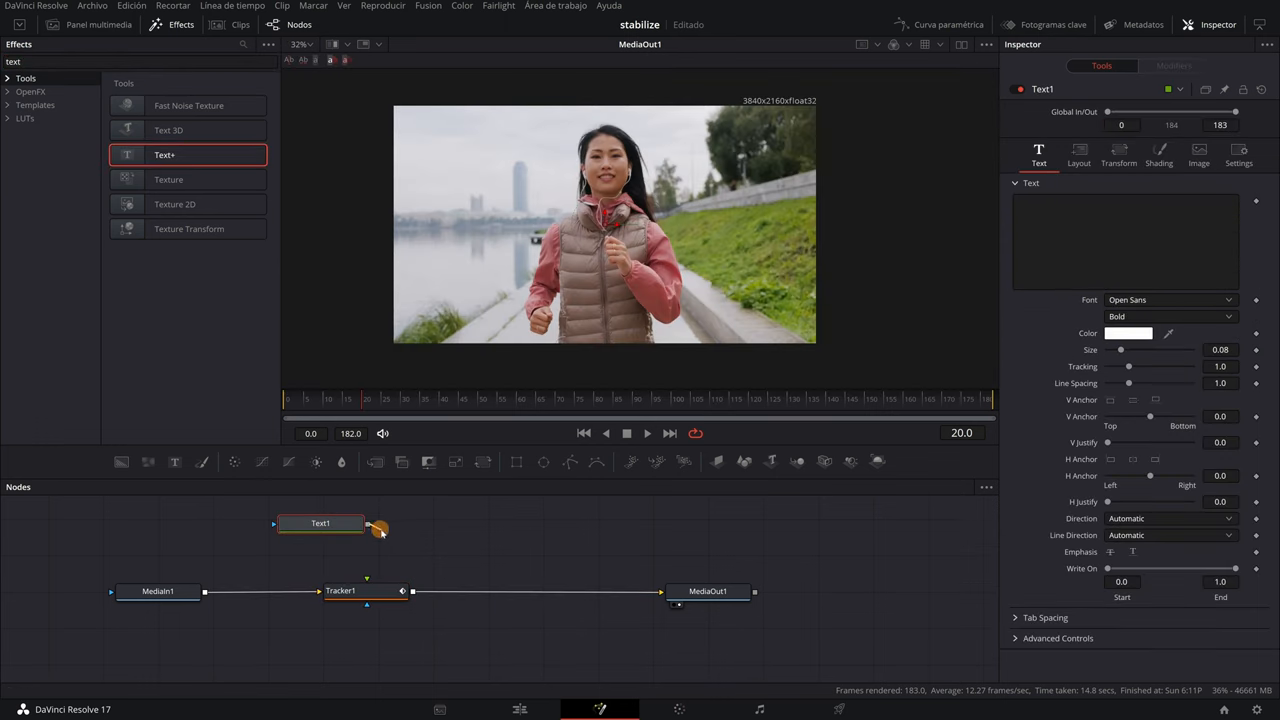
# Connect a Text+ node to Tracker1's foreground, type 'Sport' and colour it black
pyautogui.moveTo(370, 525); pyautogui.dragTo(366, 578)
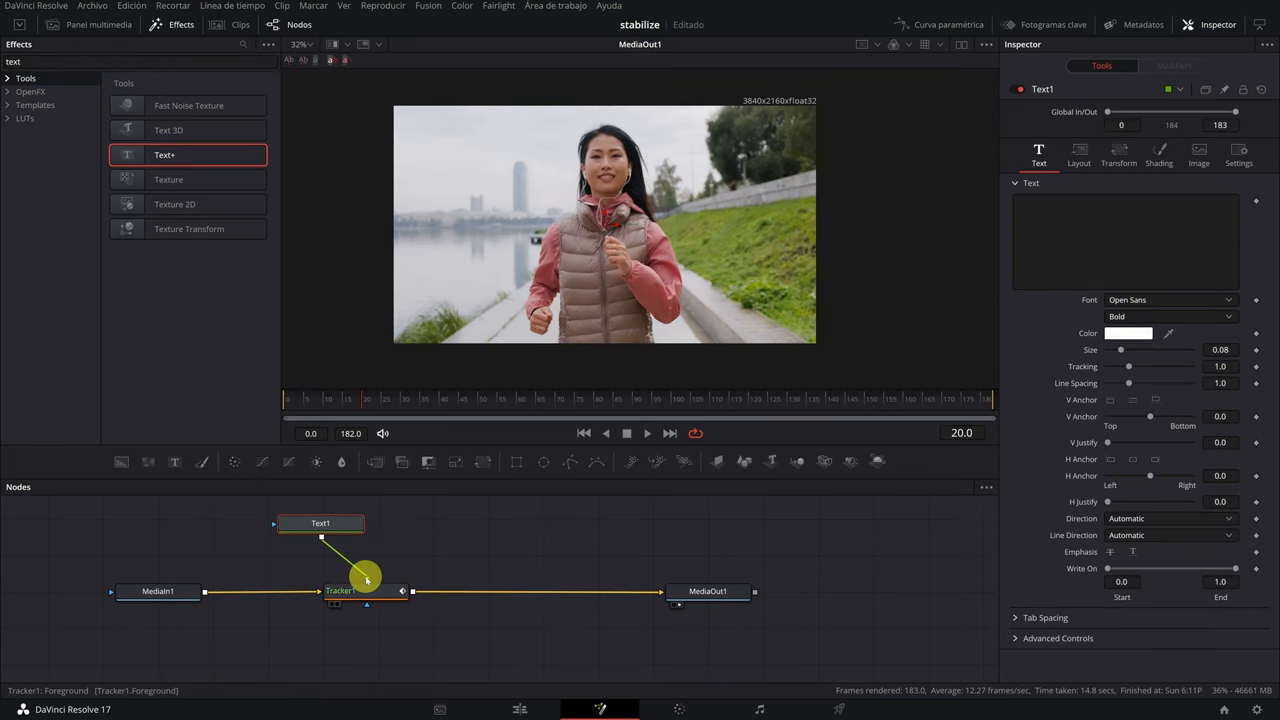
pyautogui.write('S')
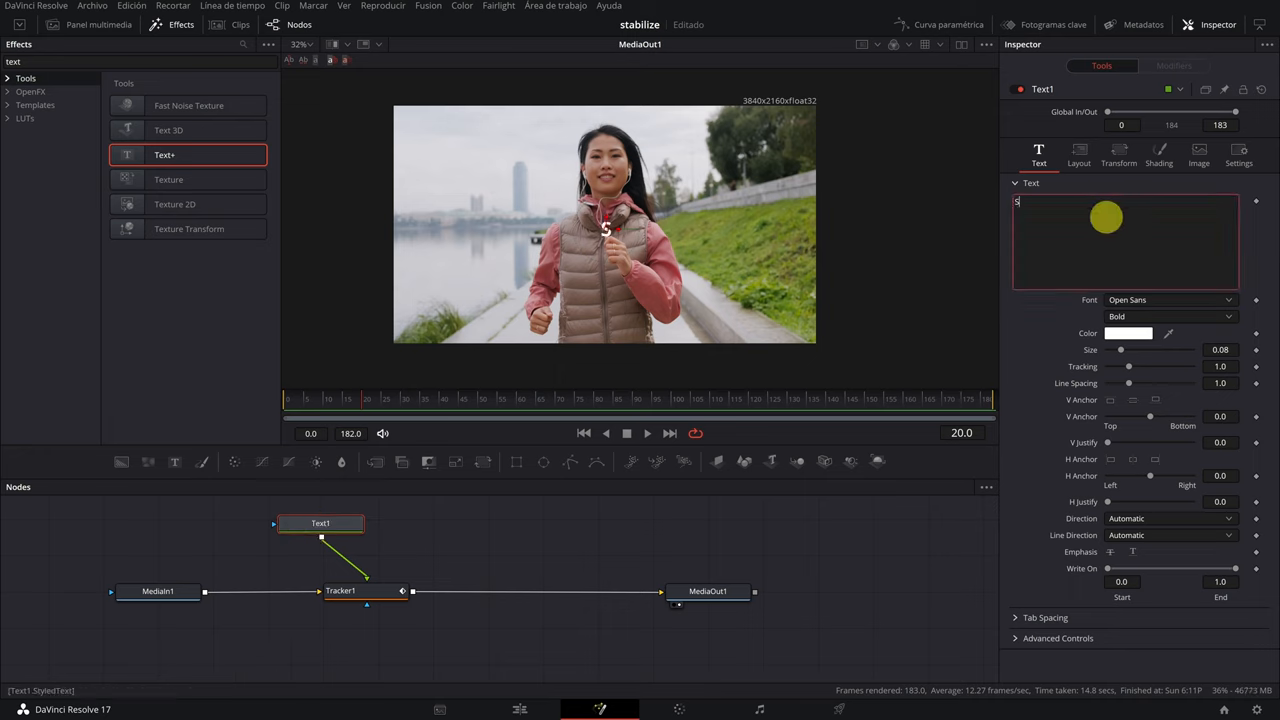
pyautogui.write('port')
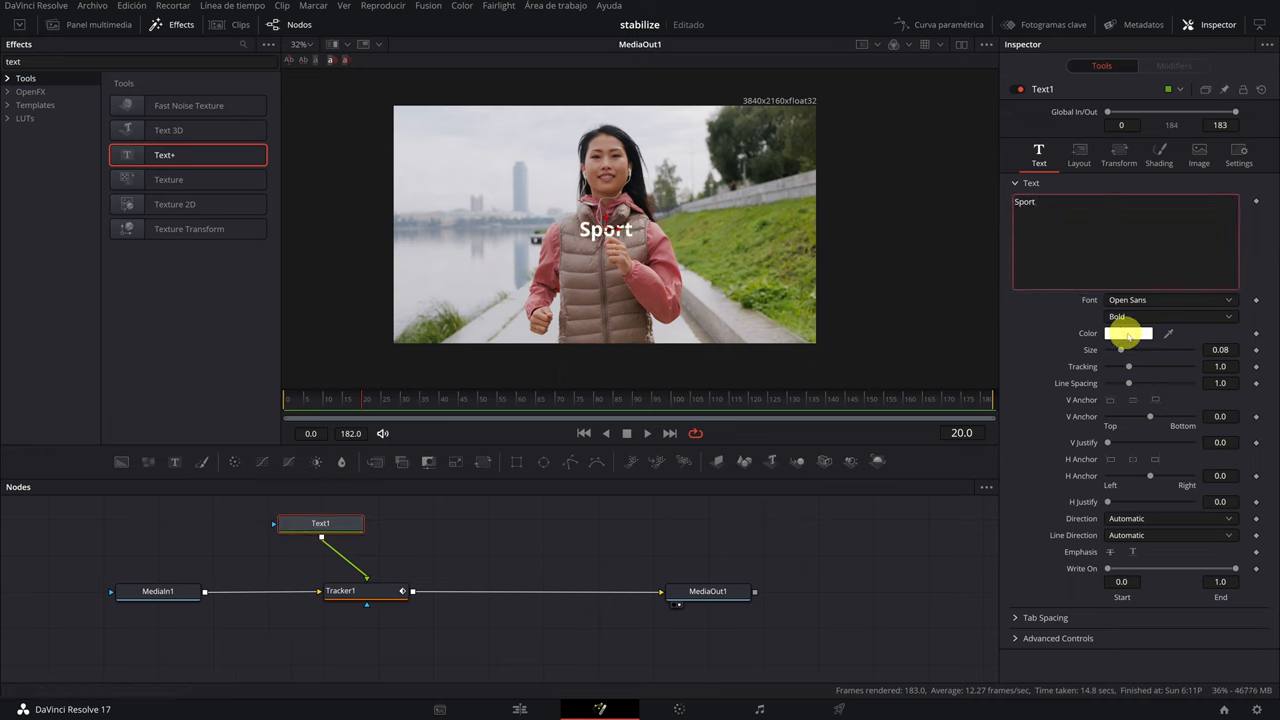
pyautogui.click(1128, 333)
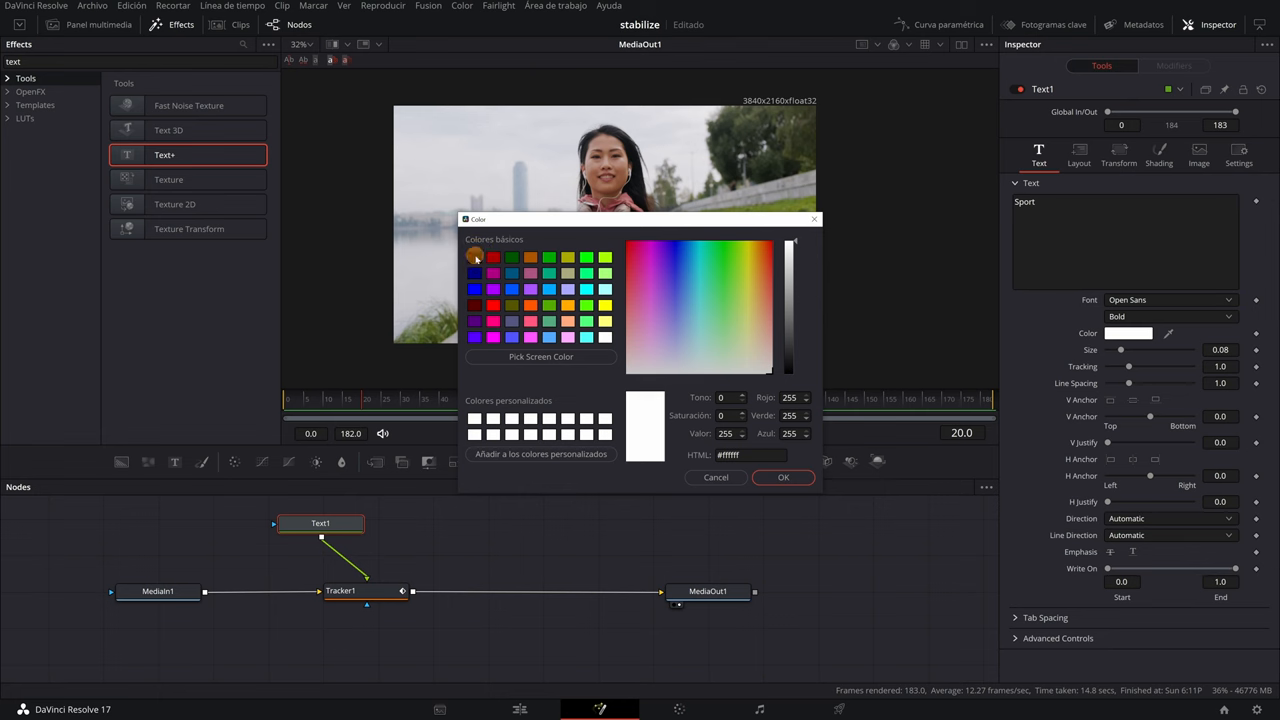
pyautogui.click(783, 477)
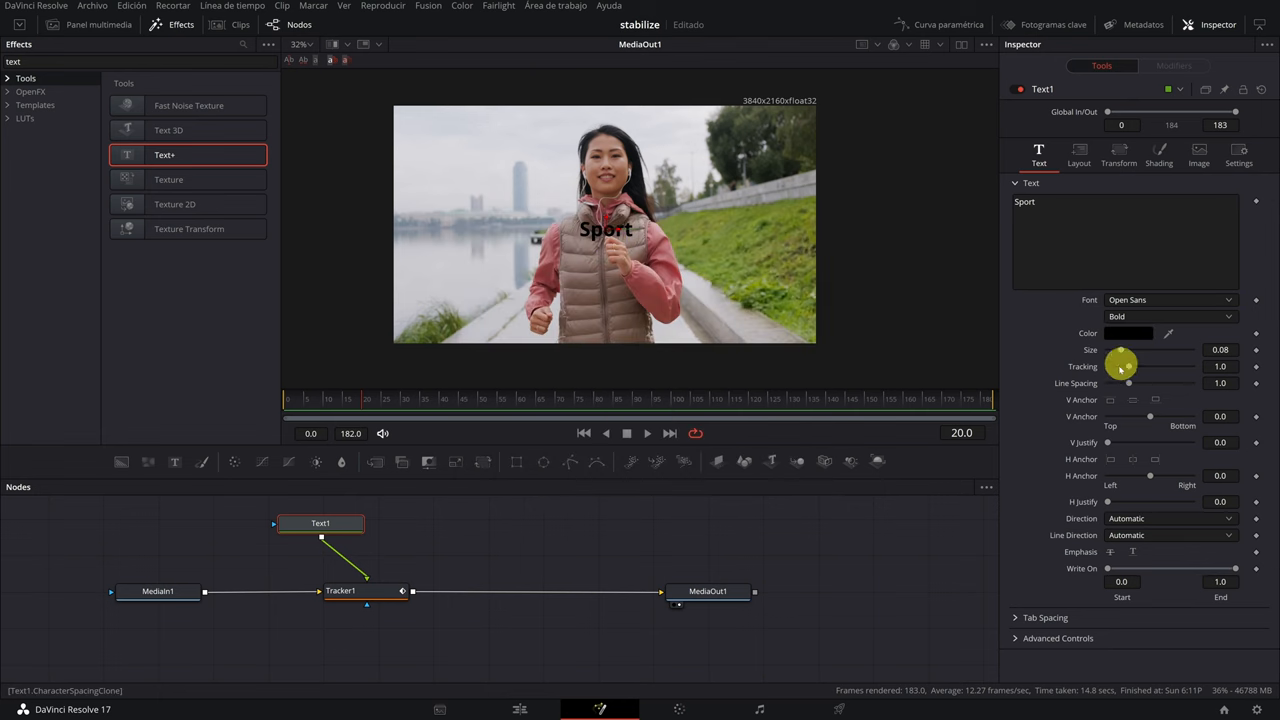
# Adjust the title's layout and shading, and play the clip to confirm it follows her
pyautogui.click(1079, 153)
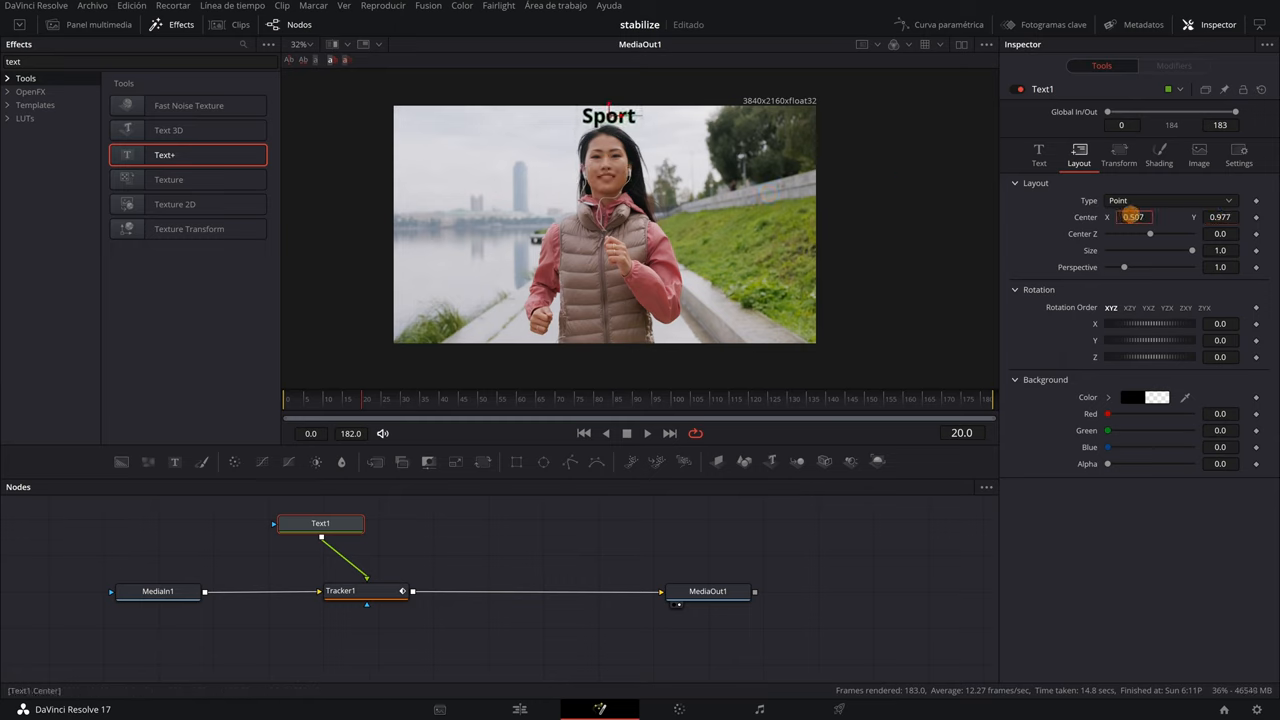
pyautogui.click(288, 397)
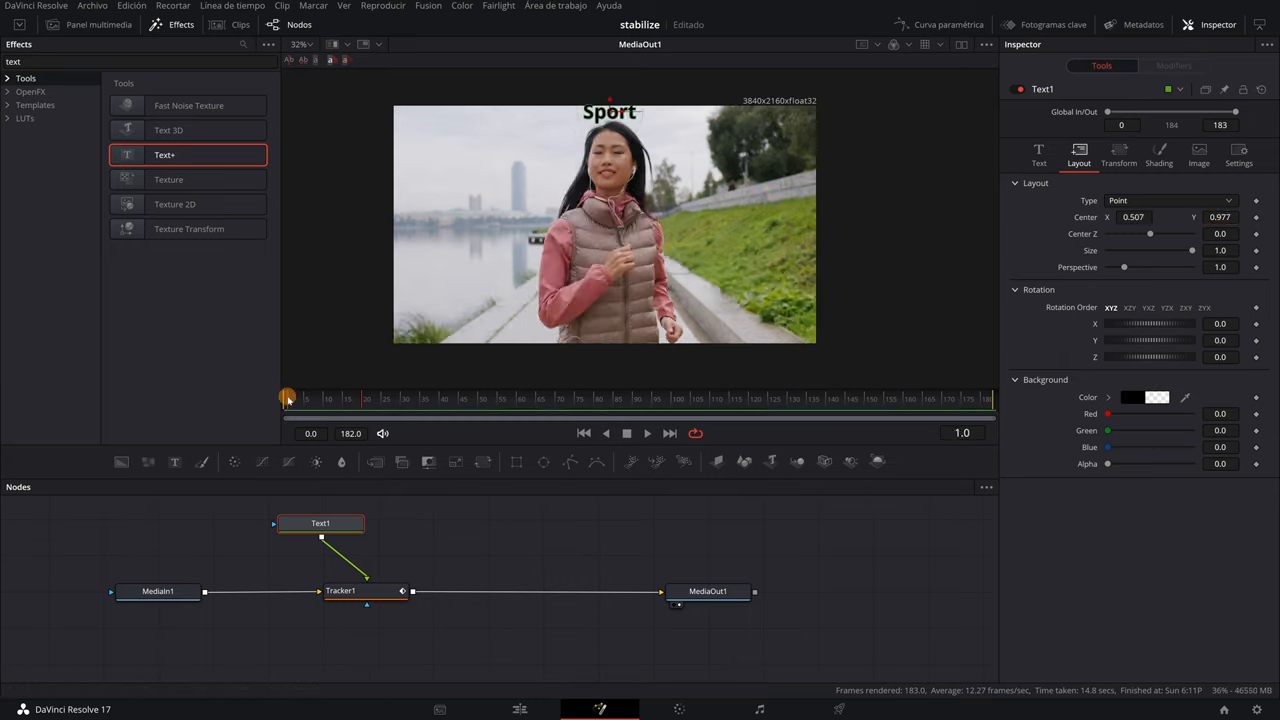
pyautogui.click(646, 432)
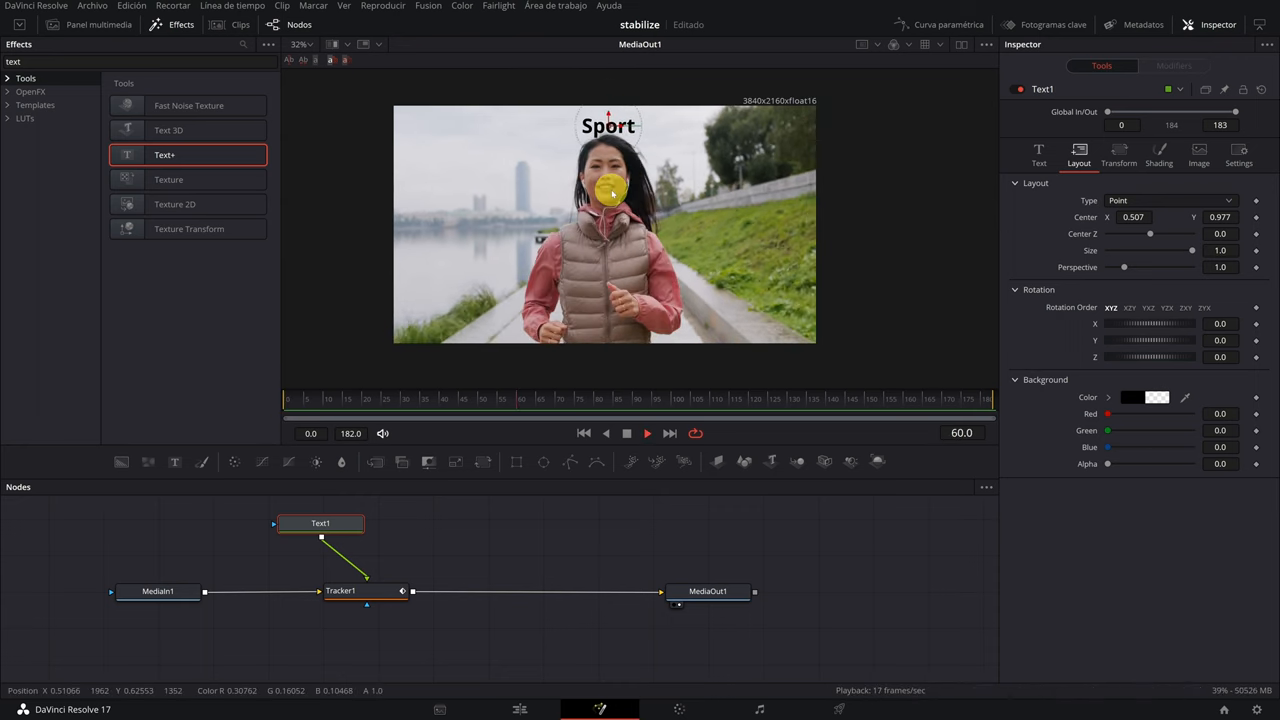
pyautogui.click(646, 433)
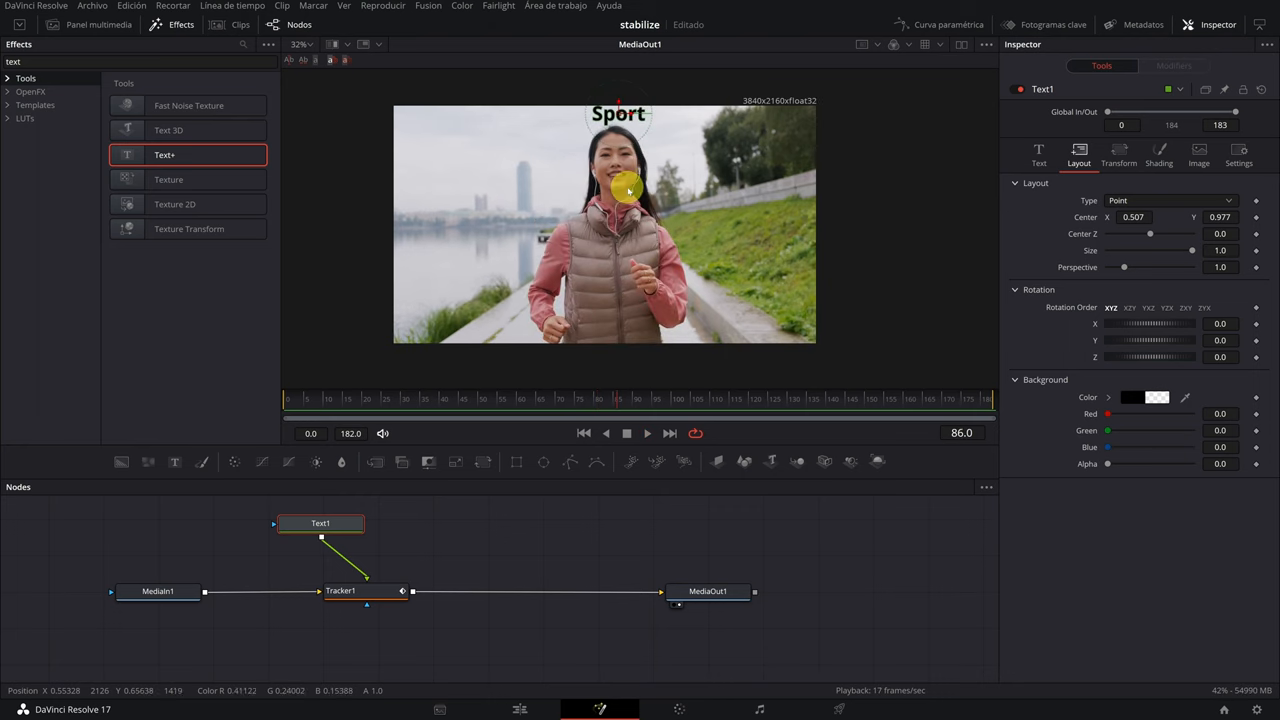
pyautogui.click(1158, 156)
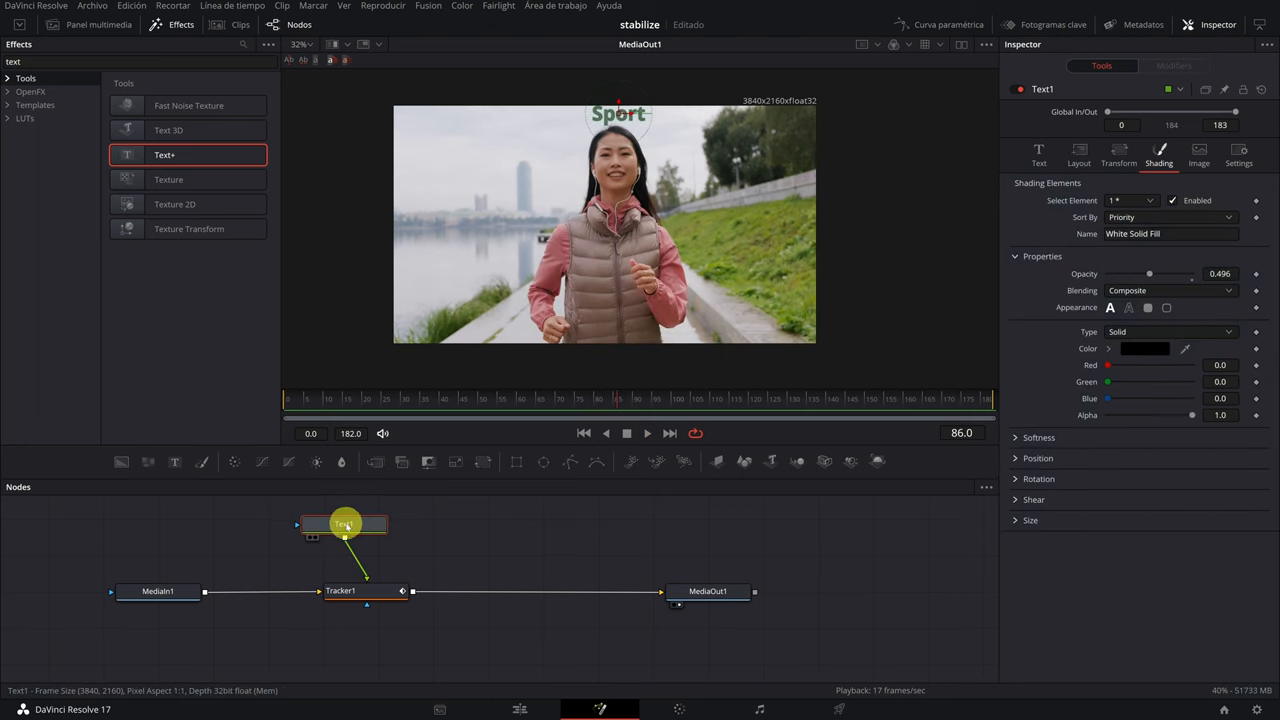
# Keep Tracker1 on Match Move and set its Merge option to BG only
pyautogui.click(340, 590)
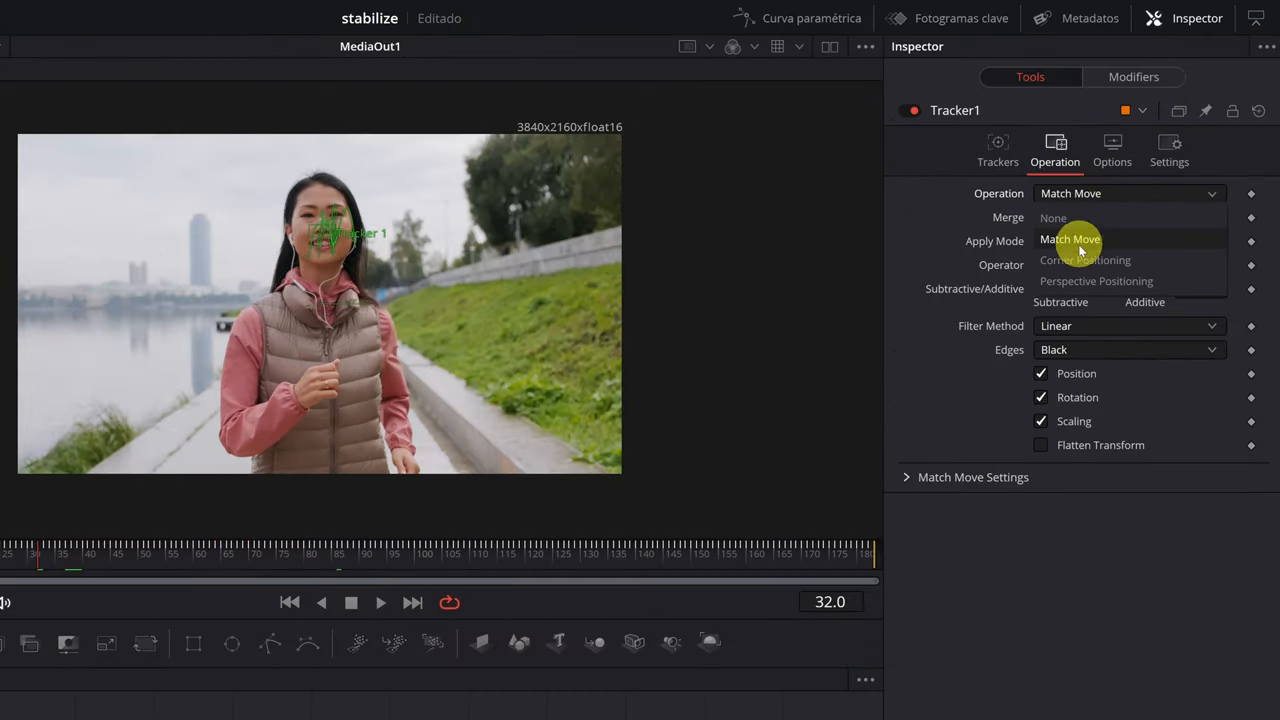
pyautogui.click(1070, 240)
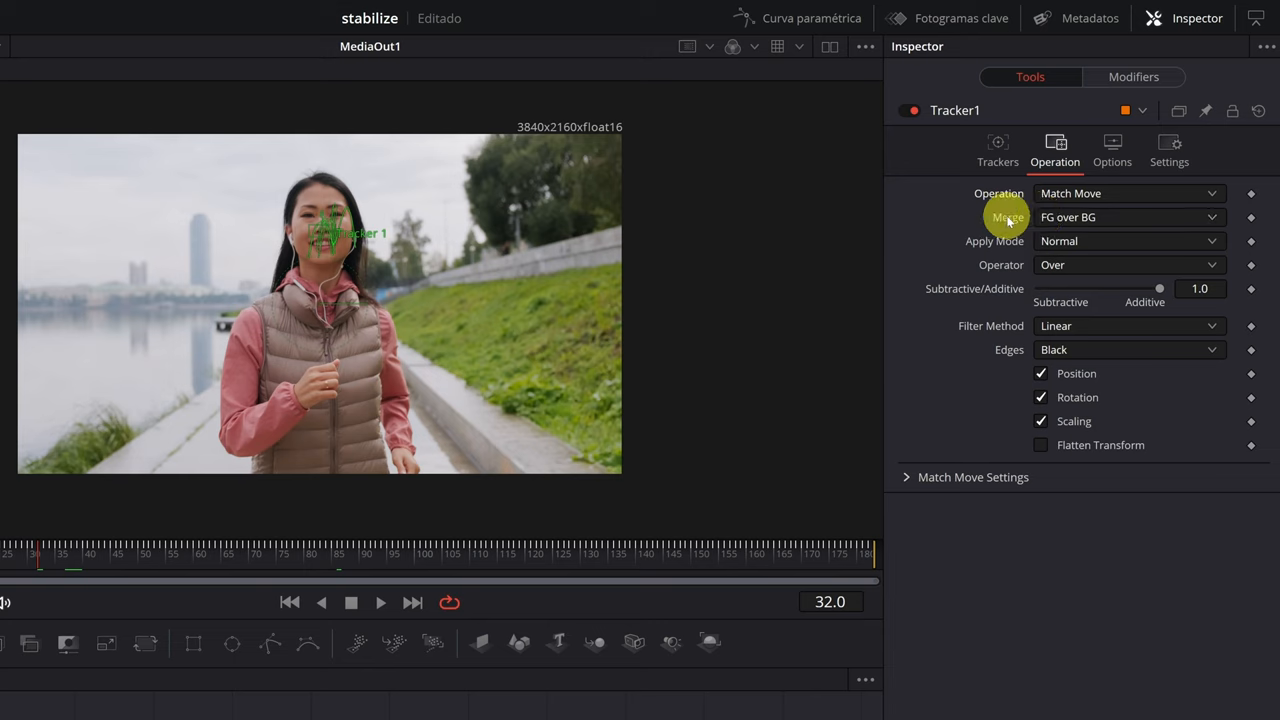
pyautogui.click(1128, 241)
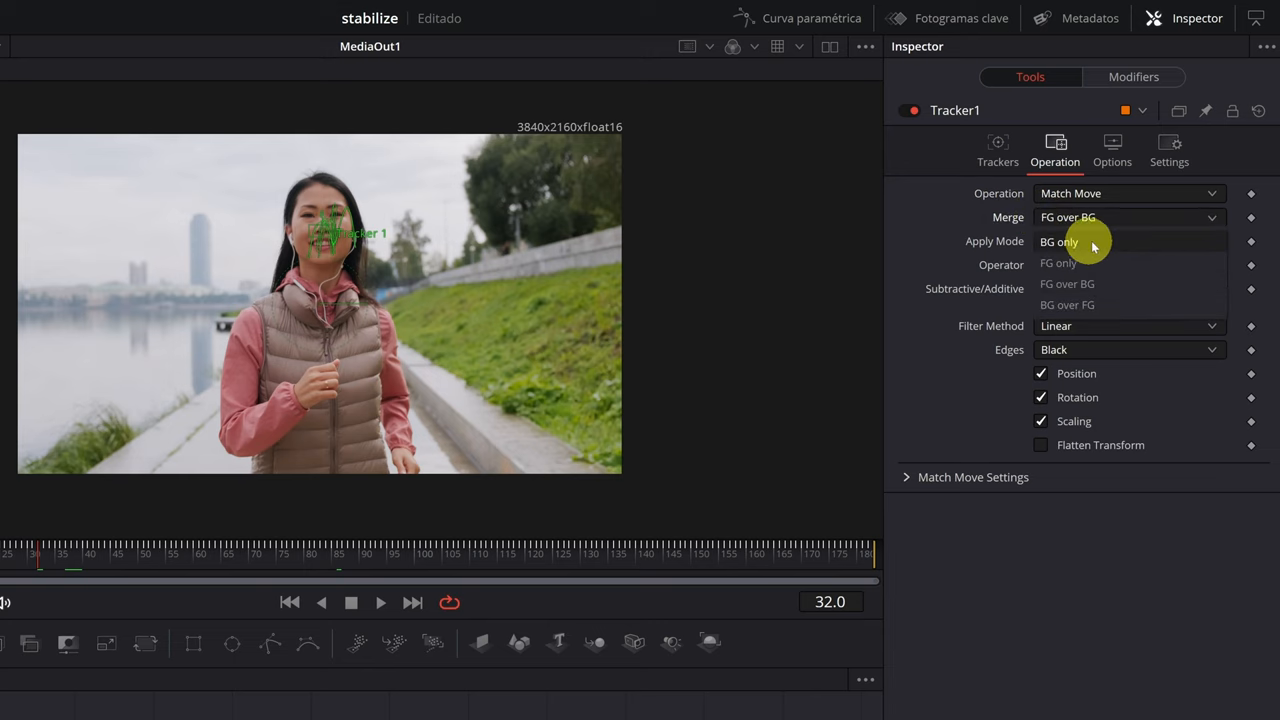
pyautogui.click(1060, 241)
pyautogui.write('t')
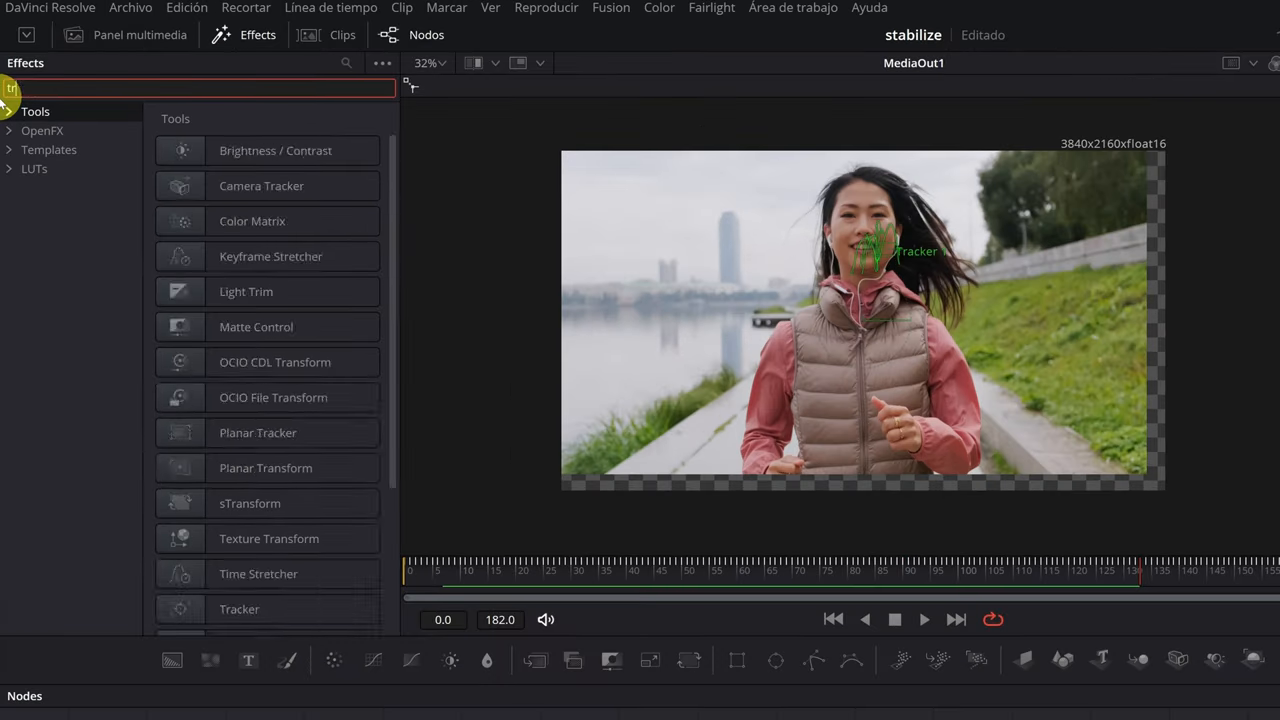
# Insert a Transform node after Tracker1 with Size 1.15, Pivot Y 0.714, and scrub to check edges
pyautogui.write('rans')
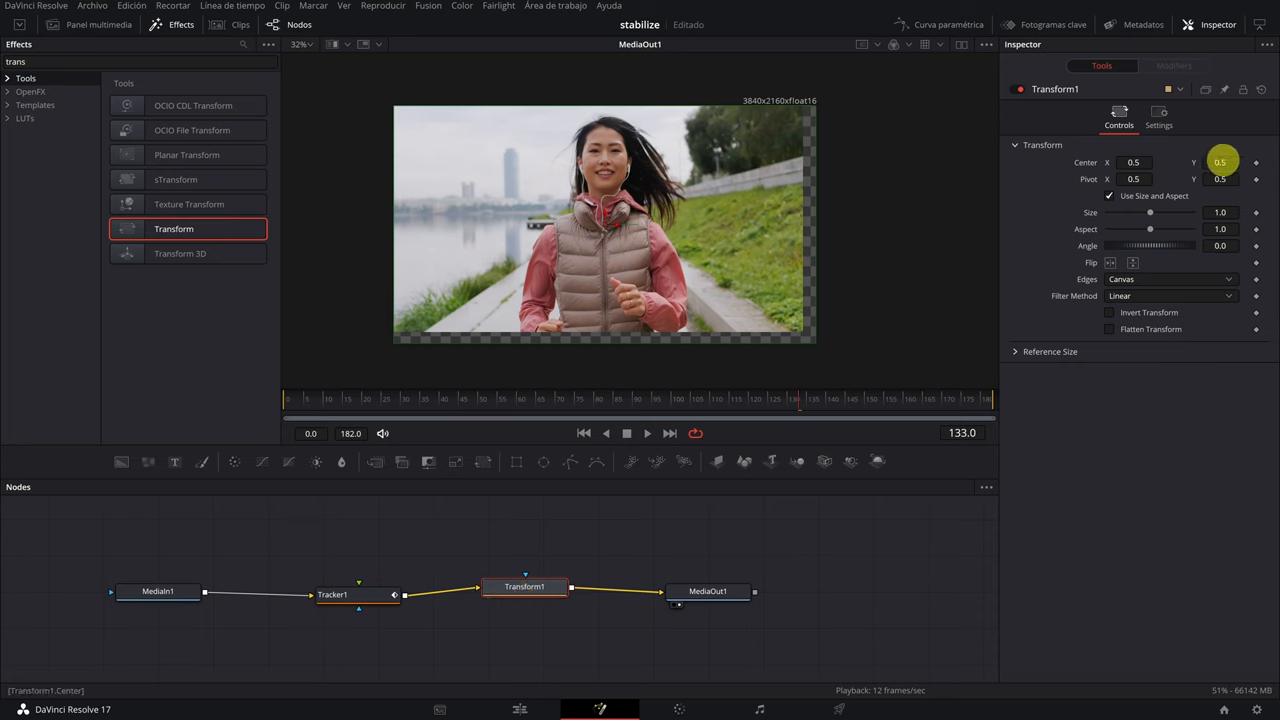
pyautogui.click(1220, 212)
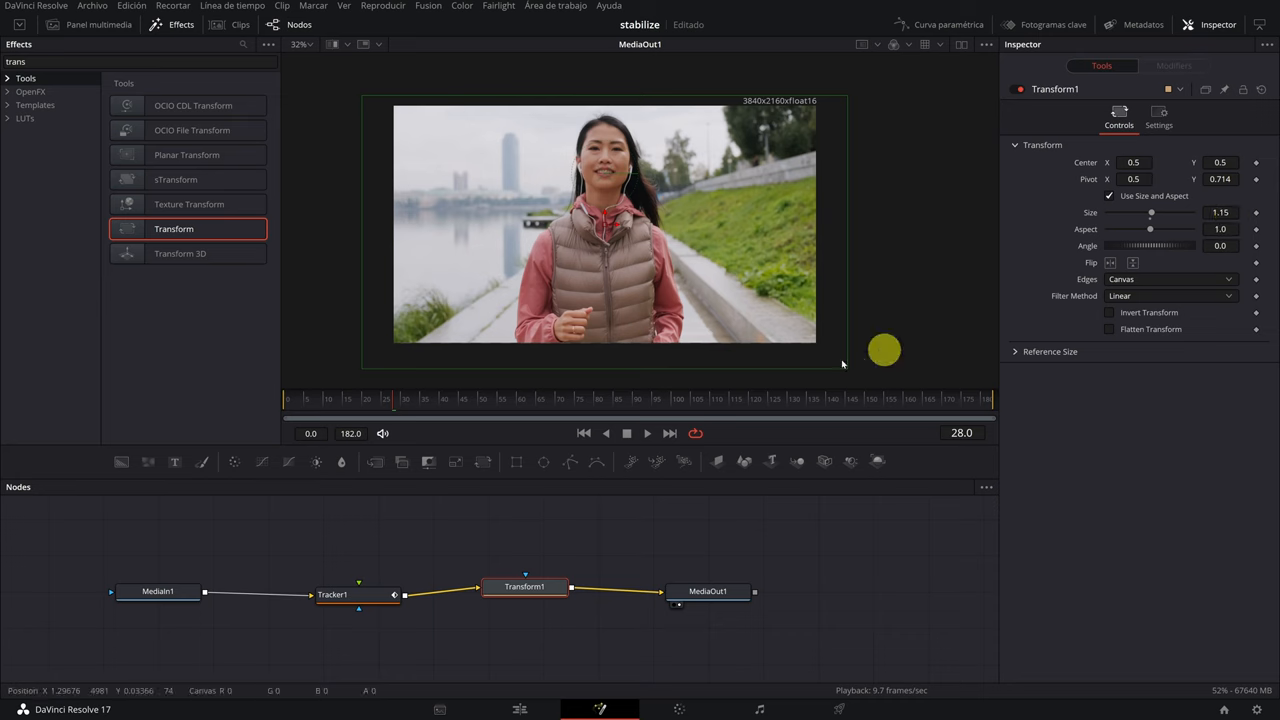
pyautogui.click(427, 399)
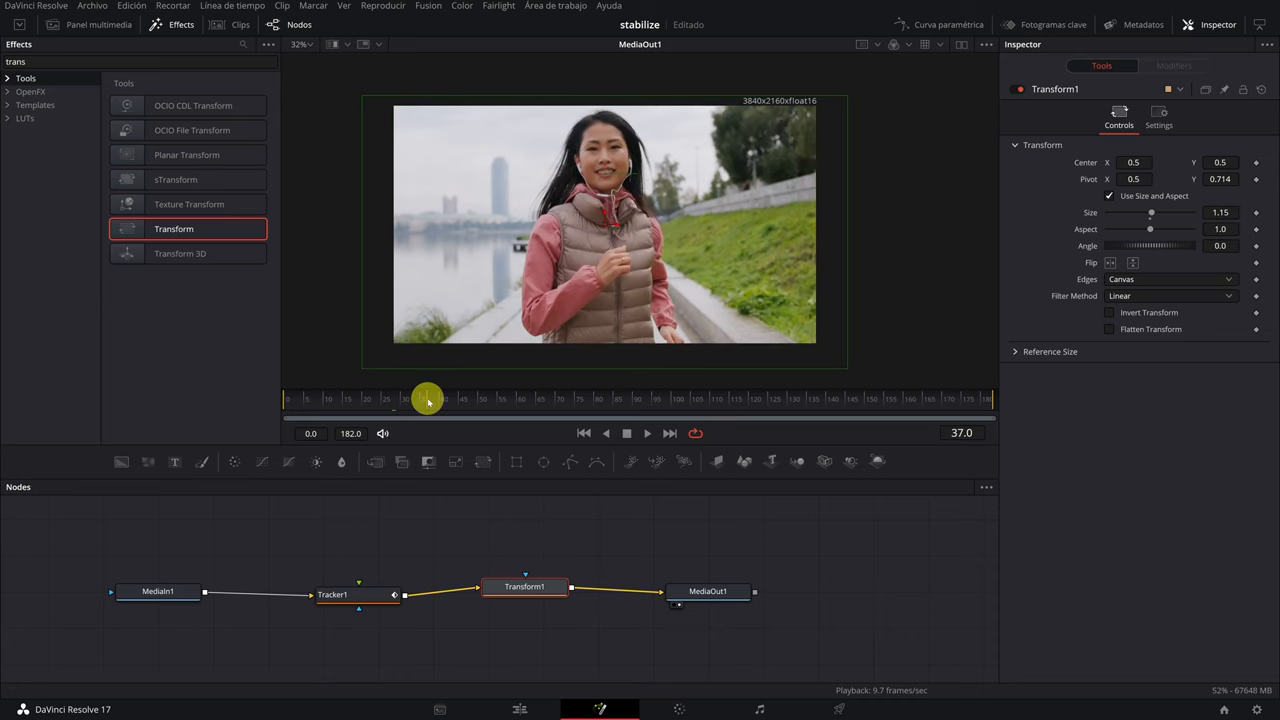